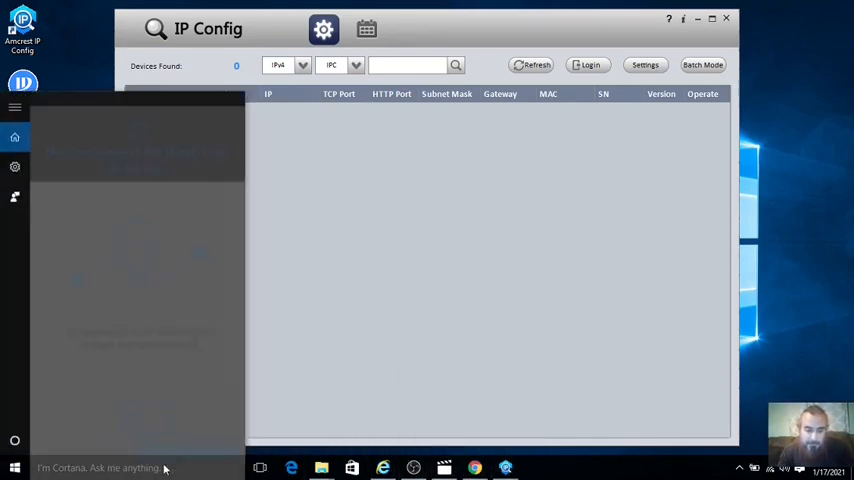
- Open Windows Settings' Network & Internet page and scroll down to Related settings
left_click(14, 467)
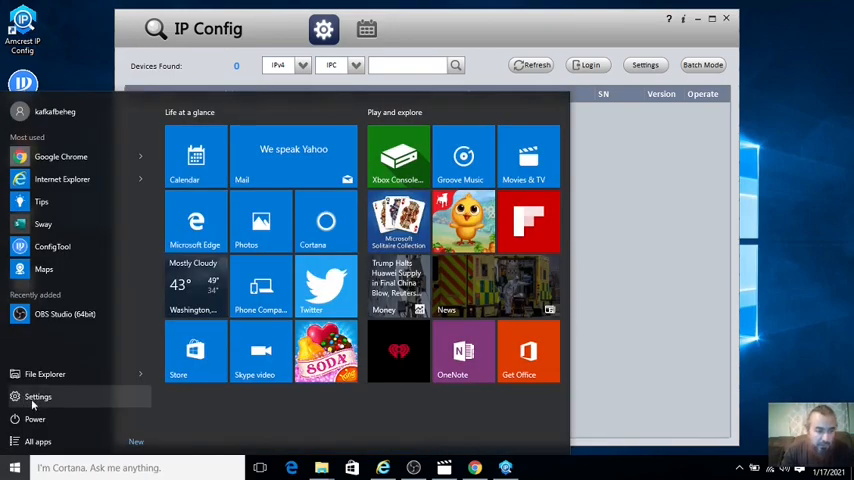
left_click(37, 396)
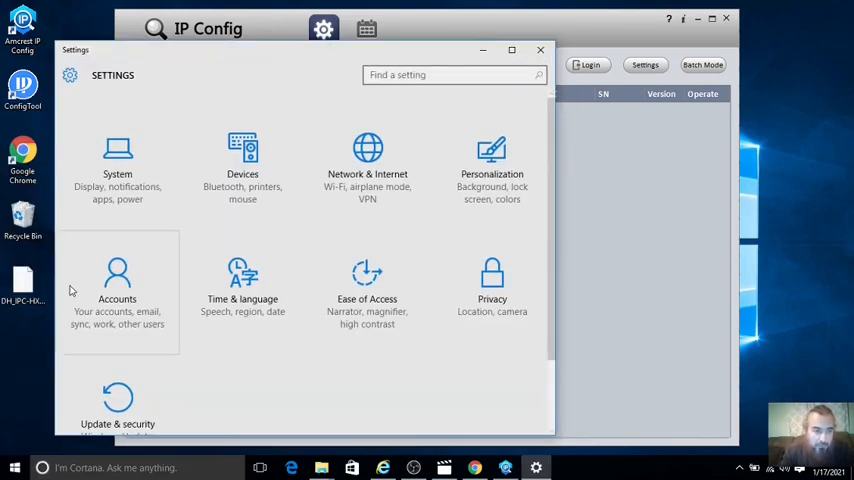
left_click(367, 160)
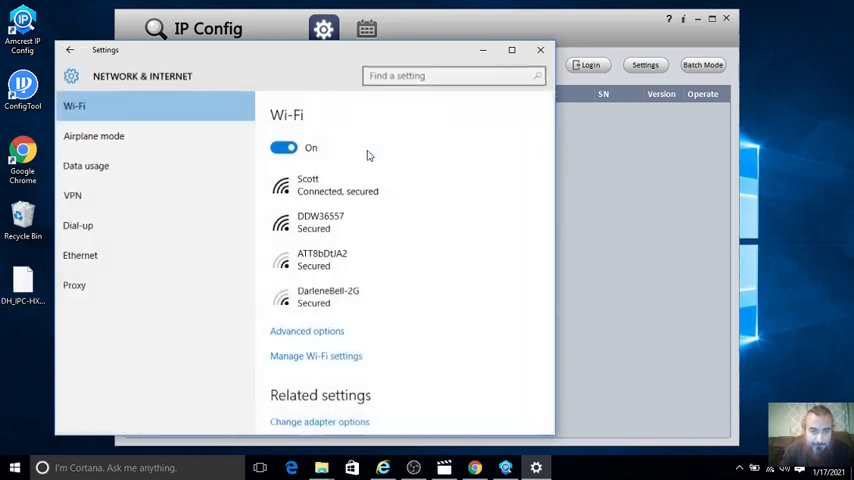
scroll("down", 3)
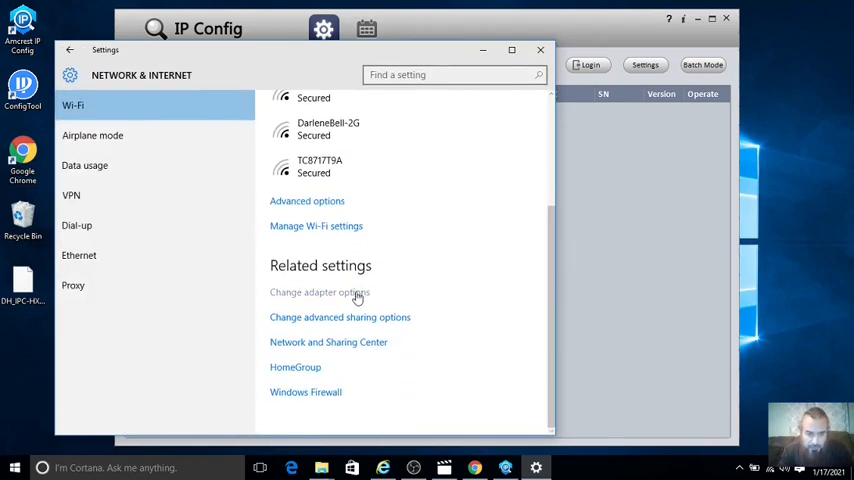
- Give the Ethernet adapter a static 10.1.1.x IPv4 address with mask 255.255.255.0
left_click(319, 292)
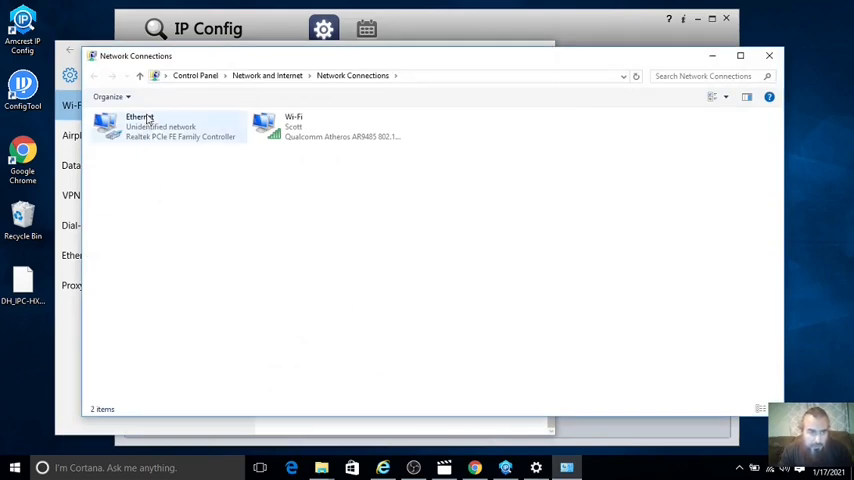
right_click(139, 125)
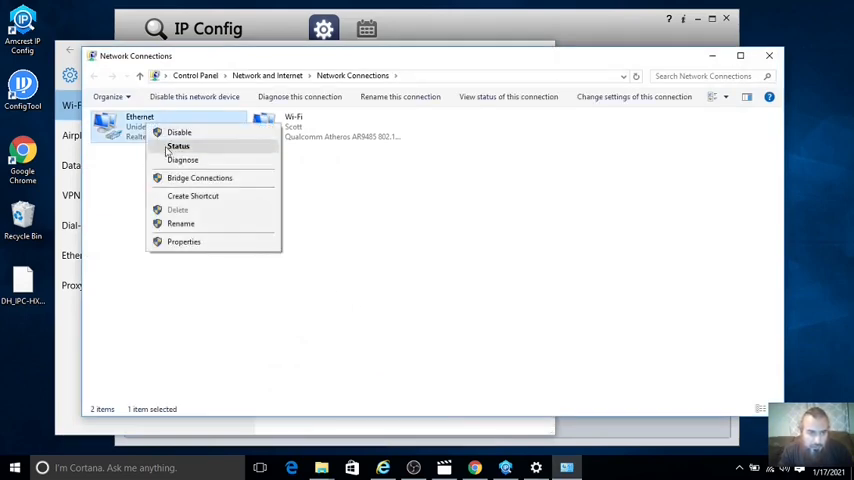
left_click(178, 132)
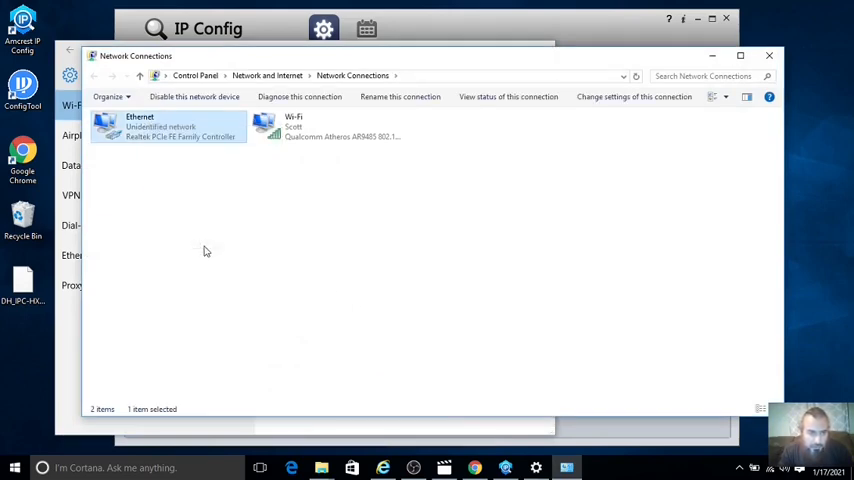
double_click(167, 126)
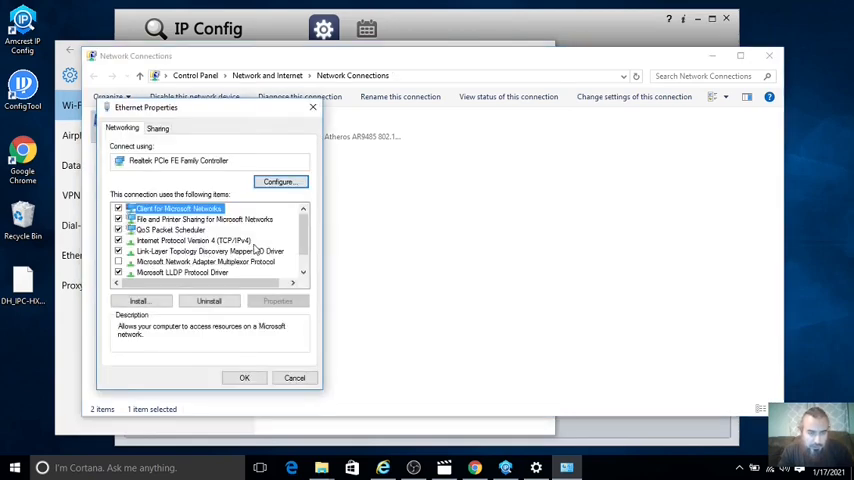
left_click(190, 240)
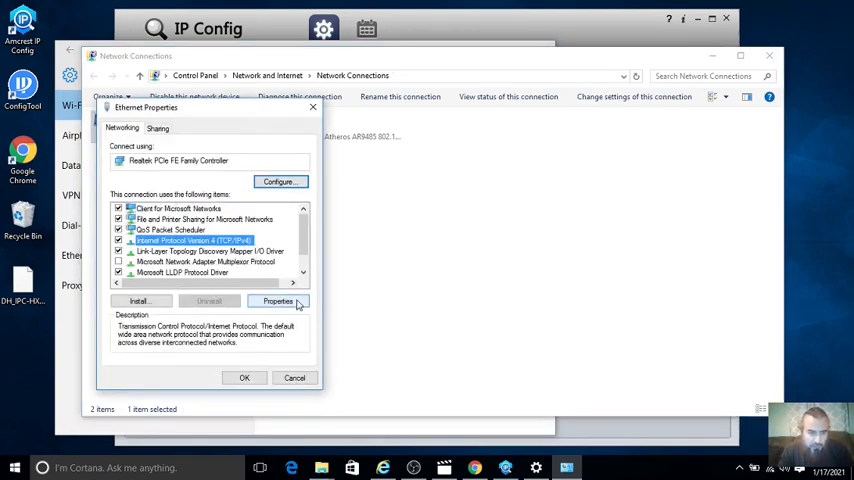
left_click(277, 301)
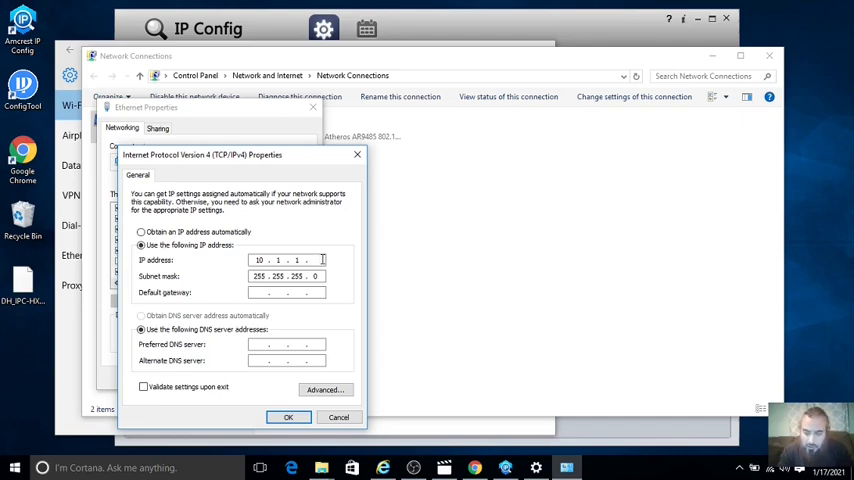
type("15")
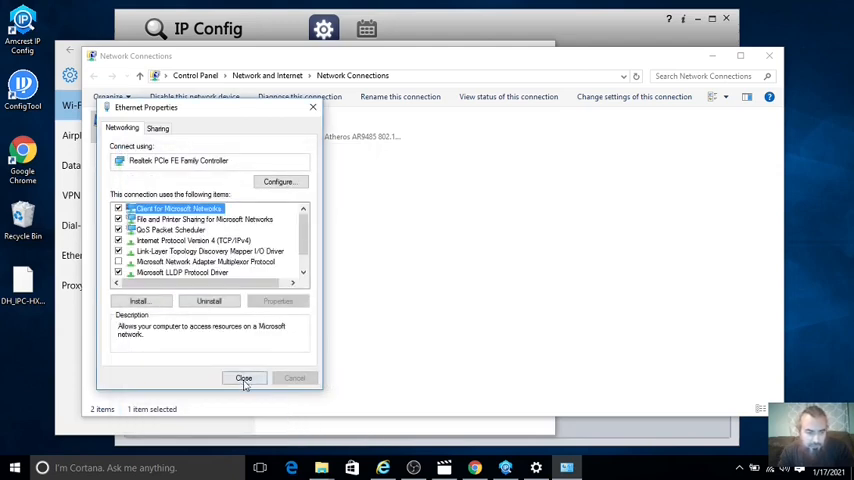
left_click(244, 378)
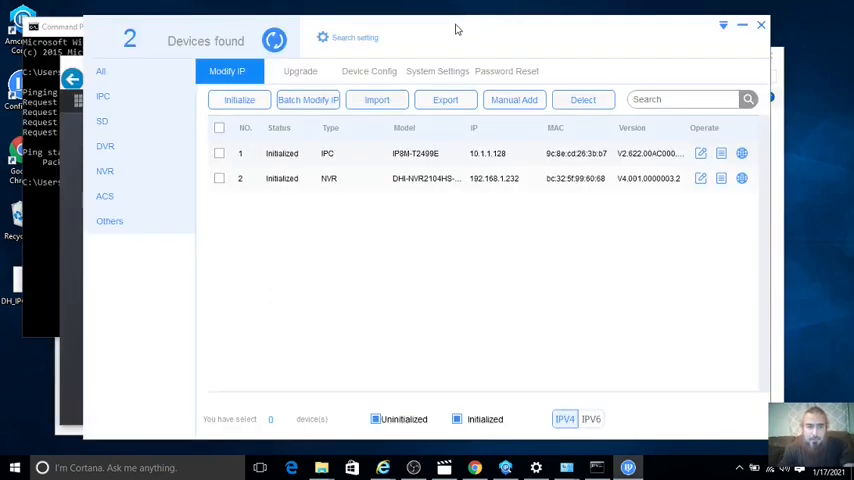
mouse_move(252, 307)
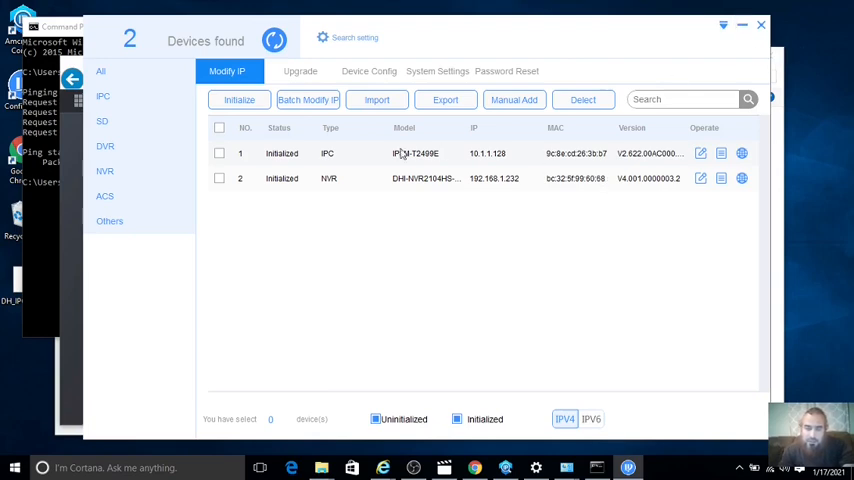
mouse_move(538, 190)
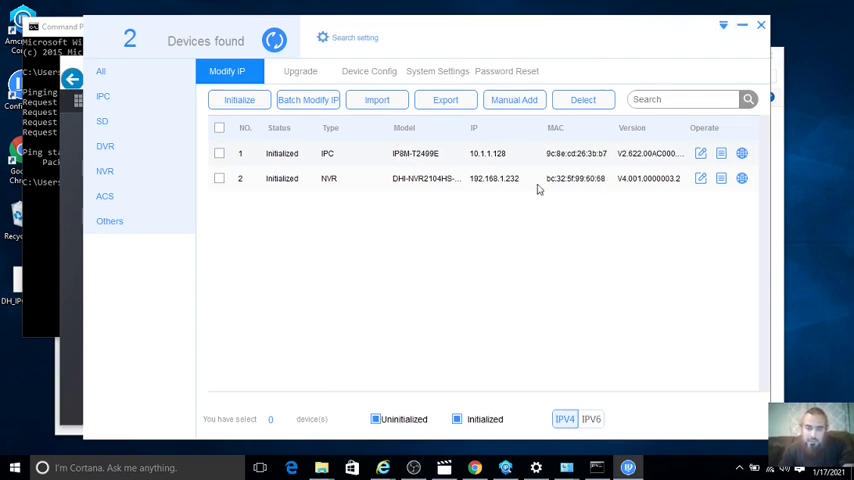
mouse_move(503, 164)
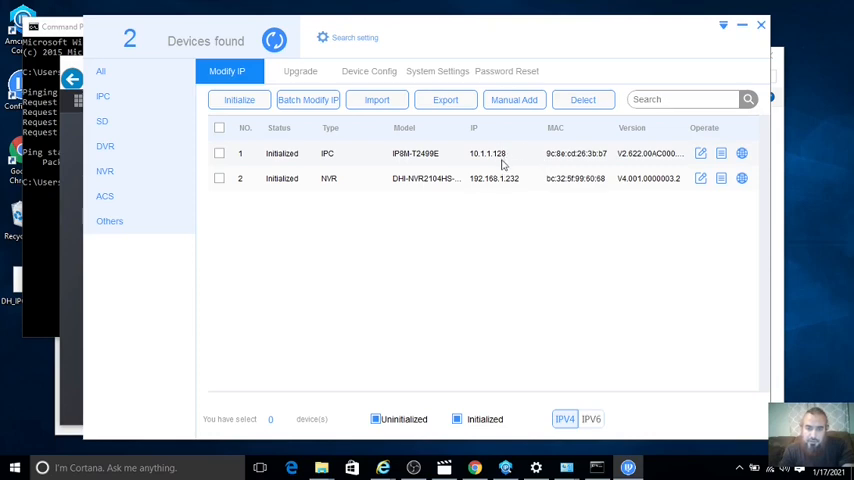
mouse_move(500, 183)
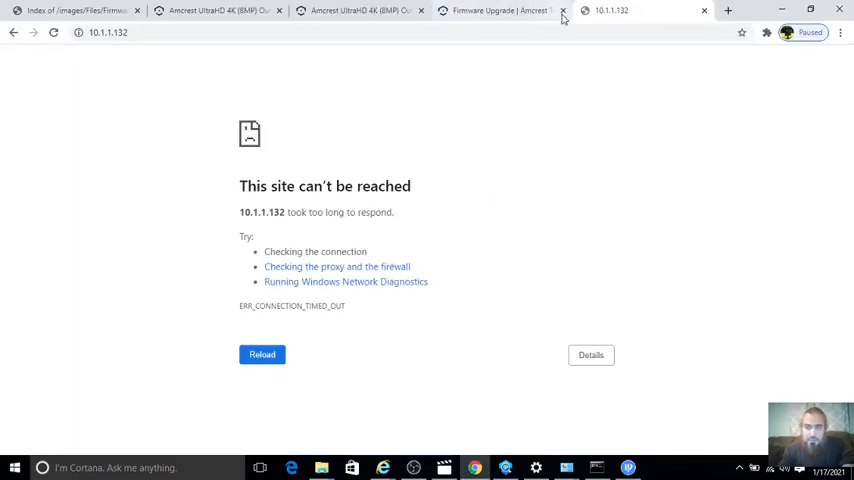
- Load the camera at 10.1.1.128 in Chrome and log in as admin
left_click(107, 32)
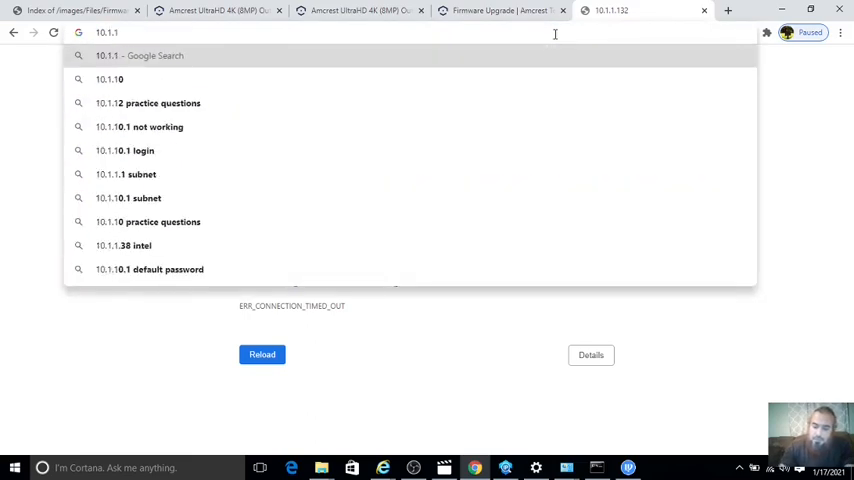
key("Return")
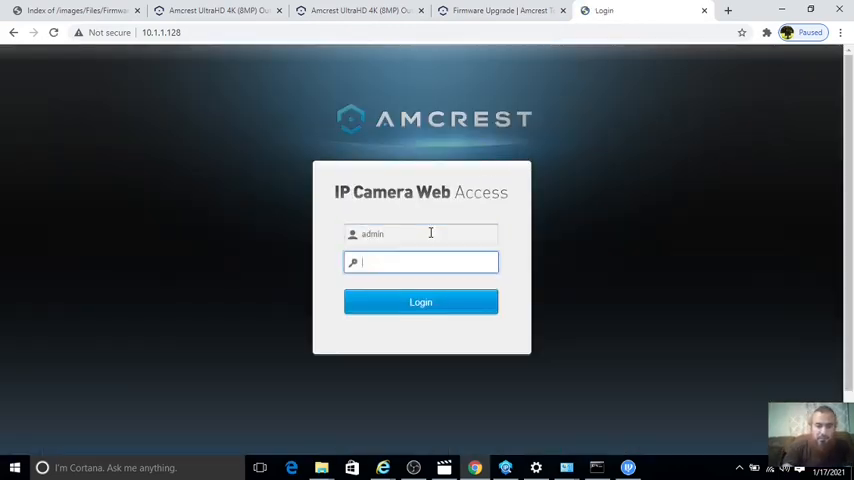
type("•••")
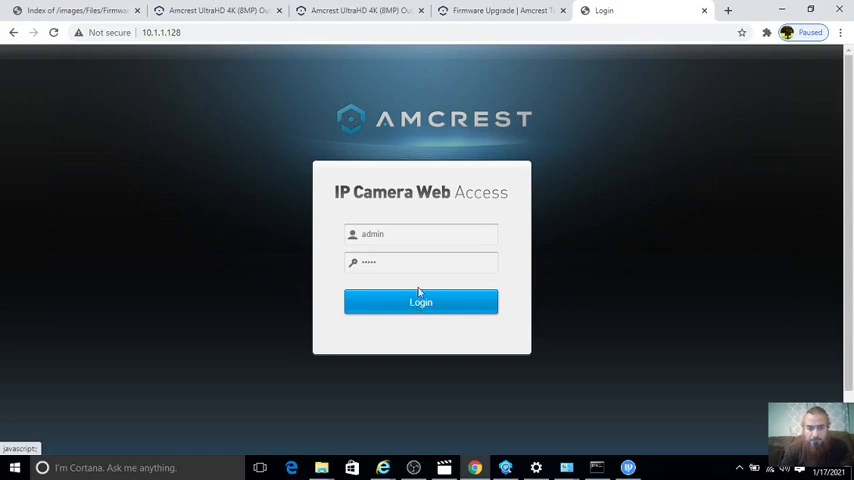
left_click(420, 302)
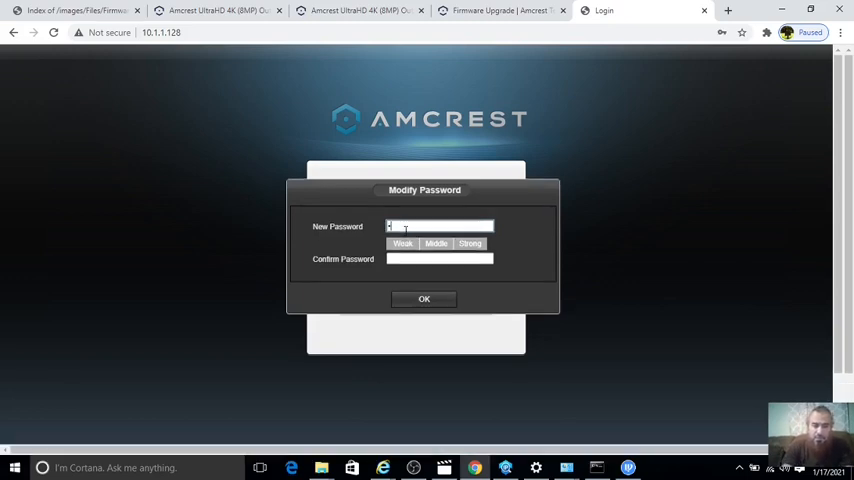
- Replace the admin password with a new one entered twice
type("password")
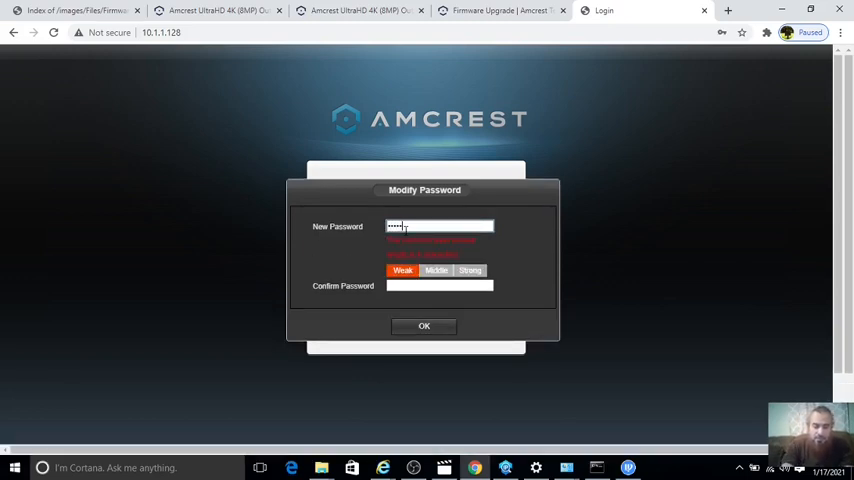
type("password")
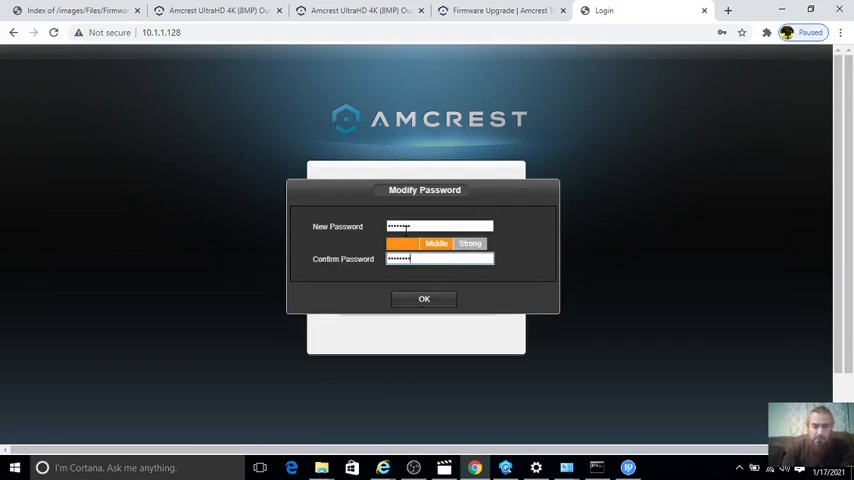
left_click(424, 299)
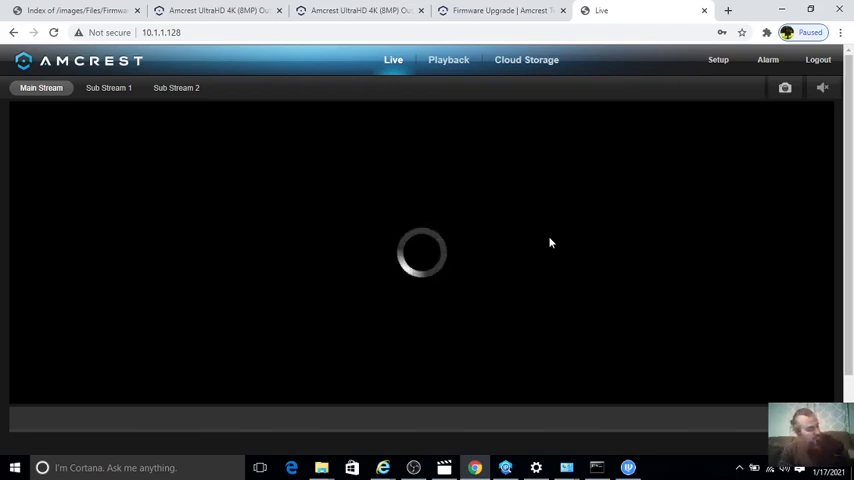
- Let the Live page load and play the camera video on Sub Stream 1
left_click(108, 88)
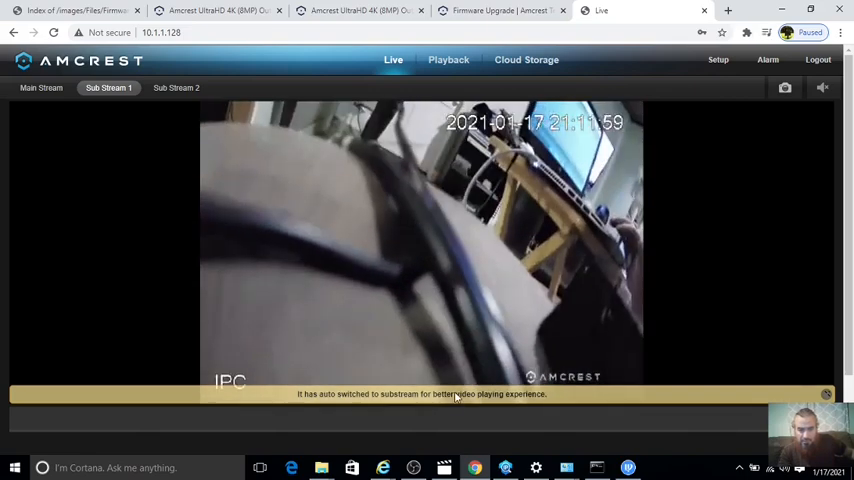
left_click(500, 10)
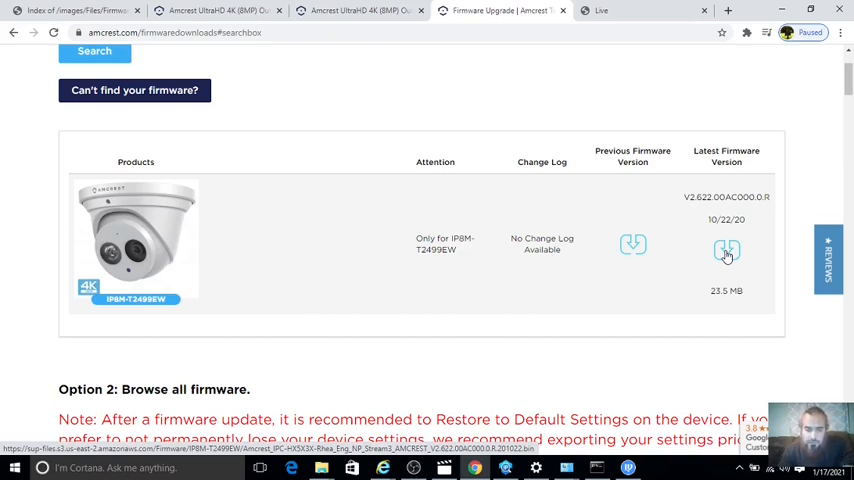
mouse_move(733, 96)
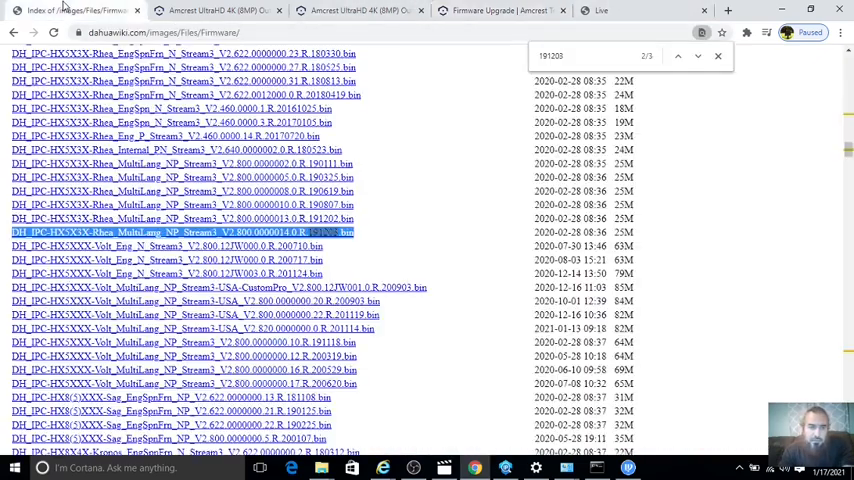
mouse_move(340, 242)
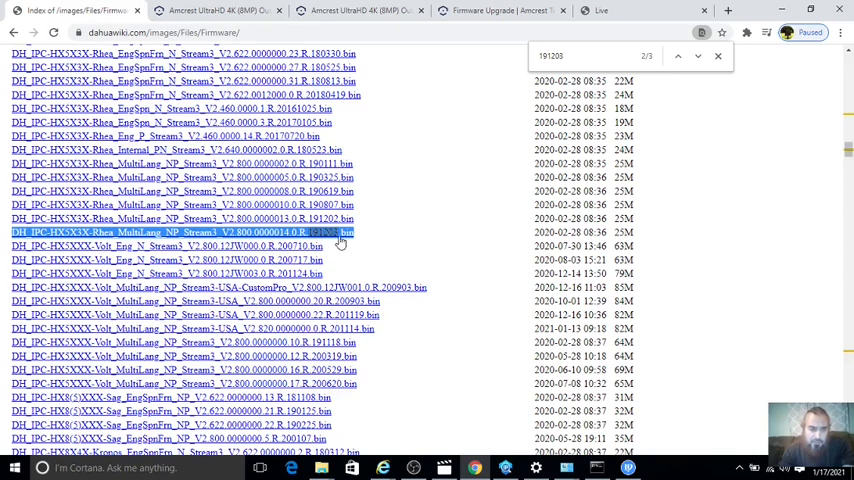
mouse_move(287, 244)
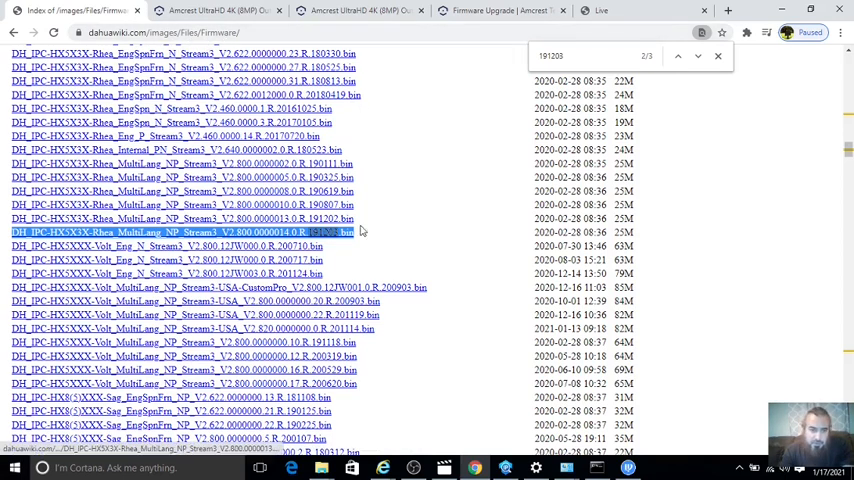
mouse_move(368, 190)
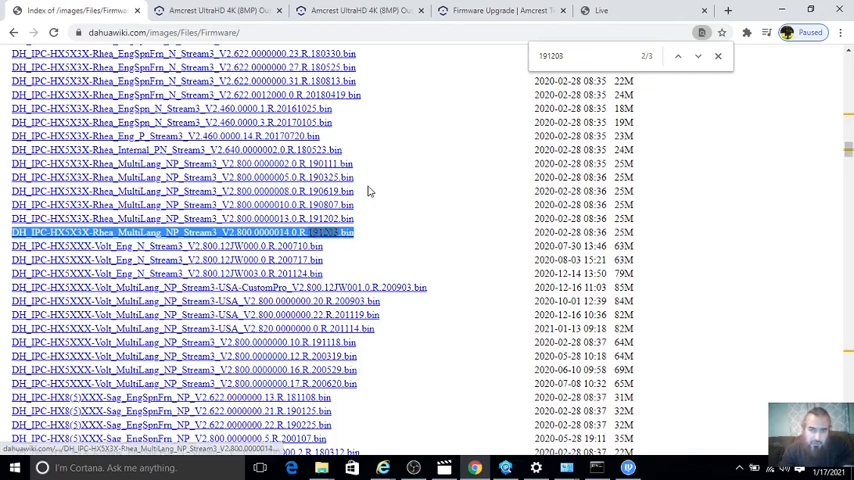
- Download the 191203 DH_IPC-HX5X3X-Rhea_MultiLang_NP_Stream3_V2.800 firmware .bin from the Dahua wiki
left_click(500, 11)
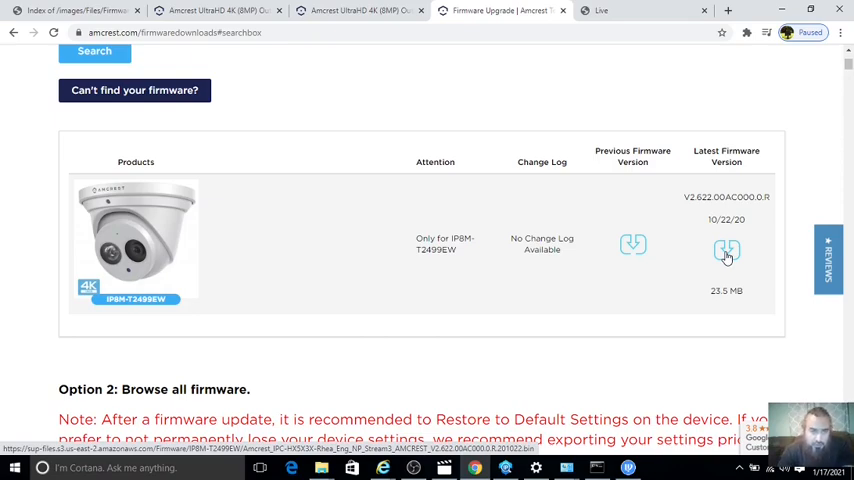
mouse_move(757, 235)
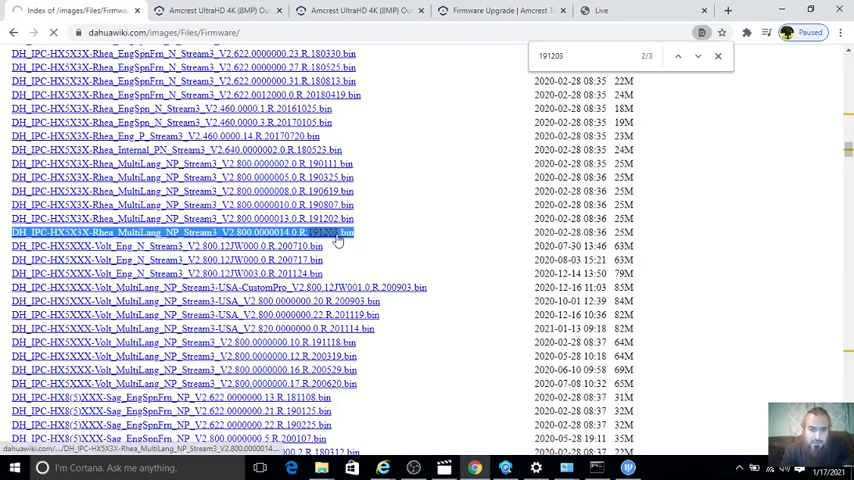
left_click(183, 232)
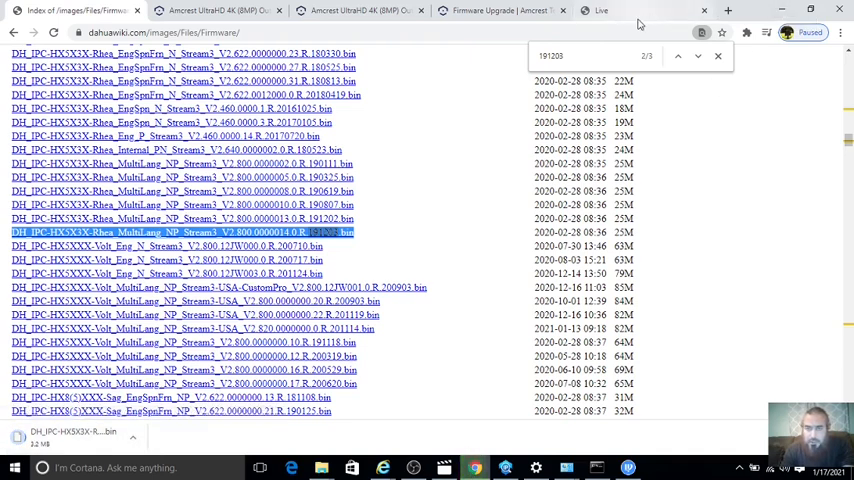
- Open the camera's Setup > System > Upgrade page showing version 2.622.00AC000.0.R
left_click(601, 10)
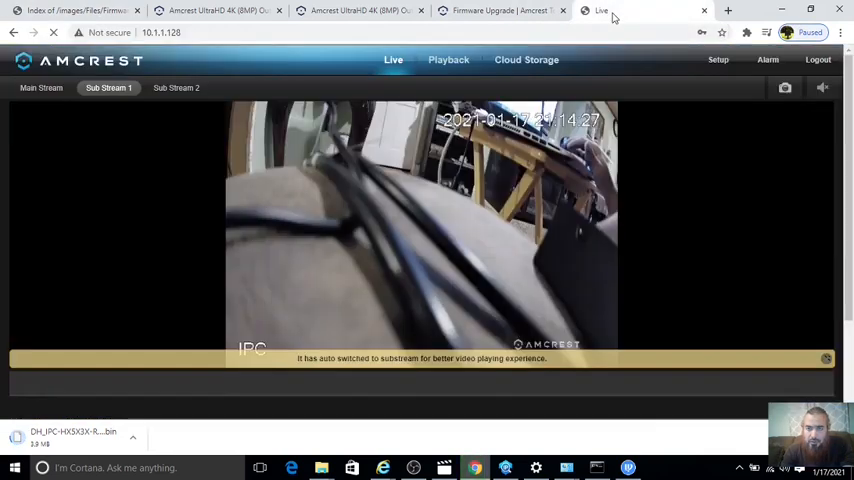
mouse_move(656, 290)
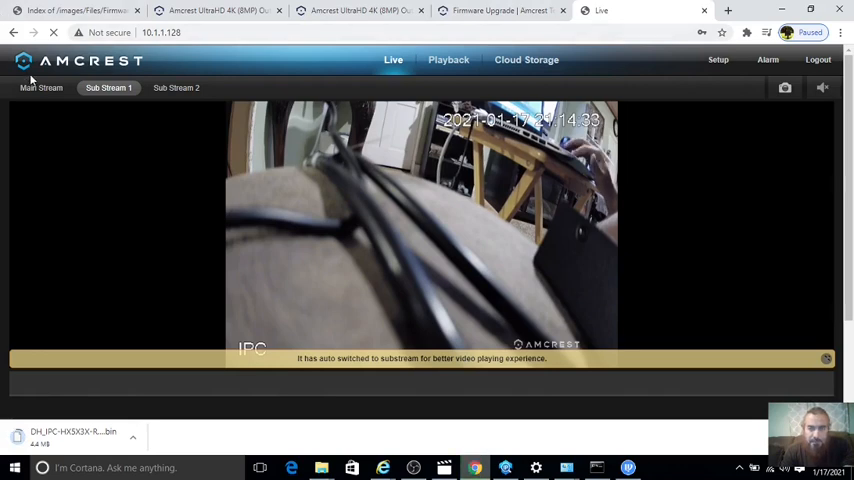
mouse_move(718, 59)
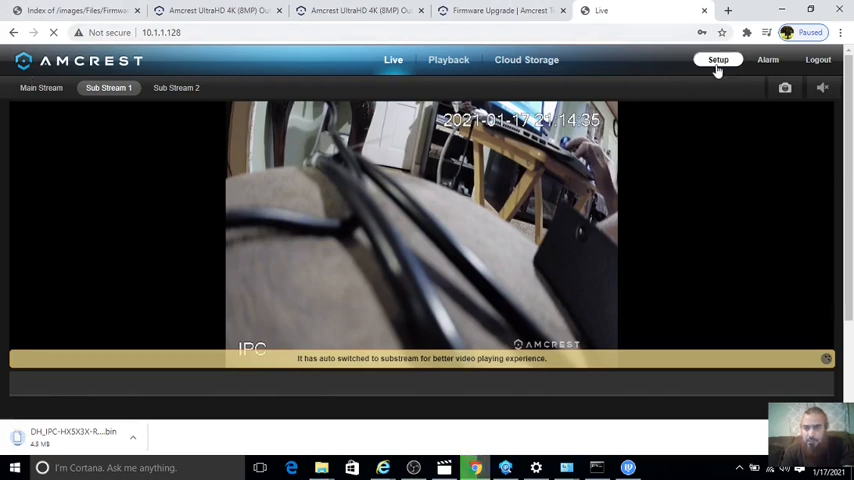
left_click(718, 59)
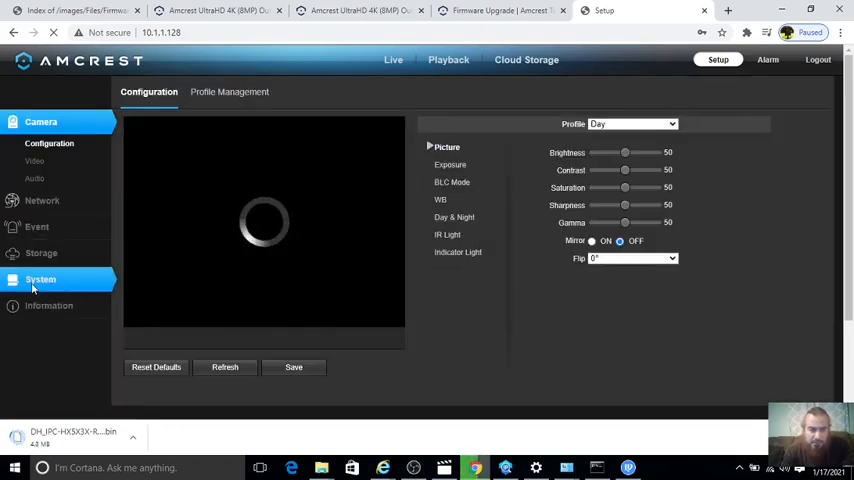
left_click(41, 279)
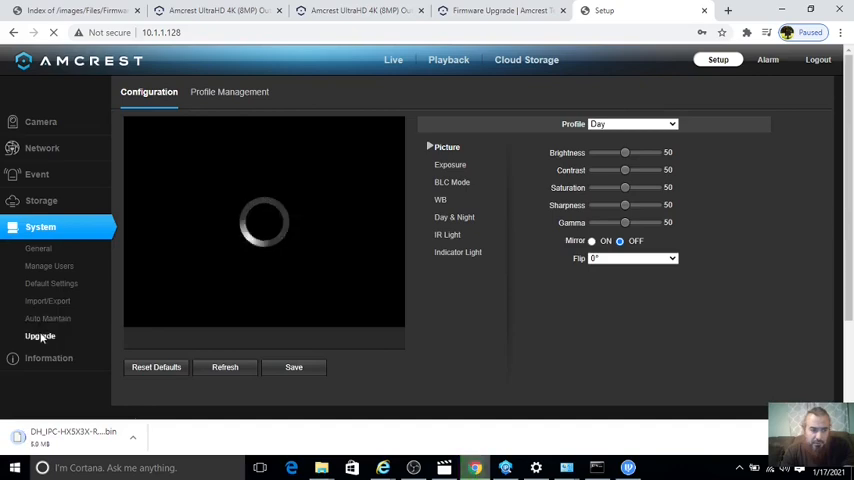
left_click(40, 337)
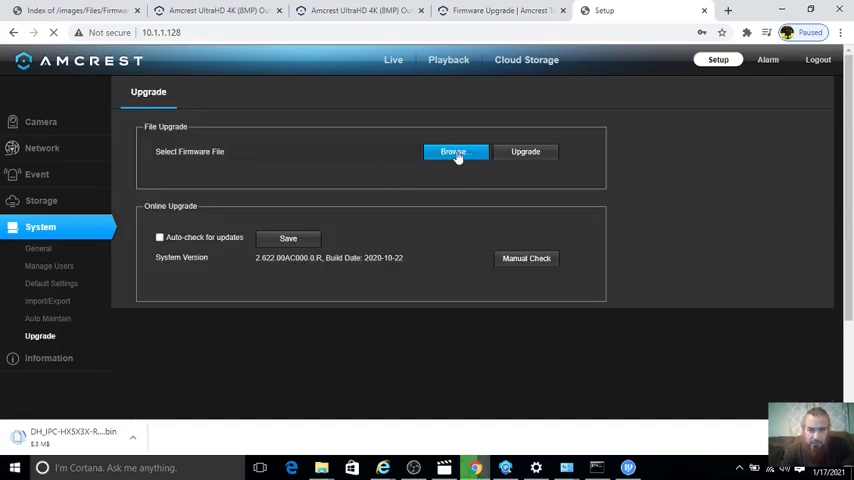
- Choose the DH_IPC-HX5X3X-Rhea_MultiLang firmware .bin from the Desktop as the upgrade file
left_click(453, 151)
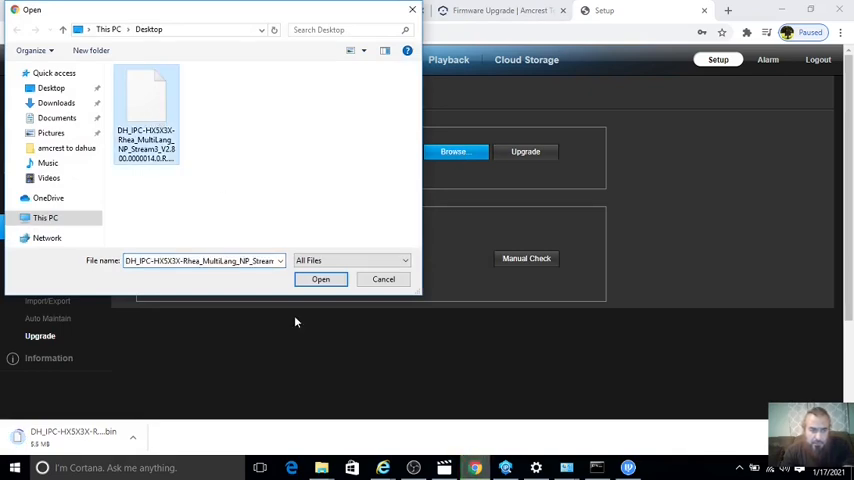
left_click(320, 279)
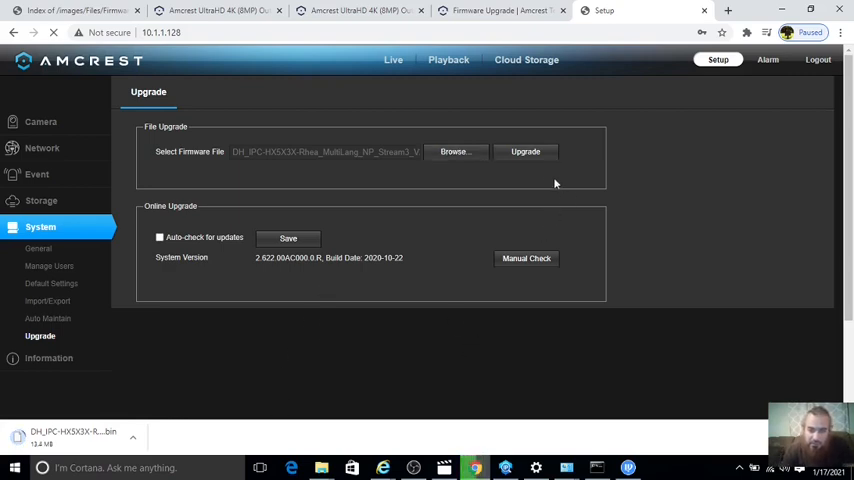
left_click(525, 151)
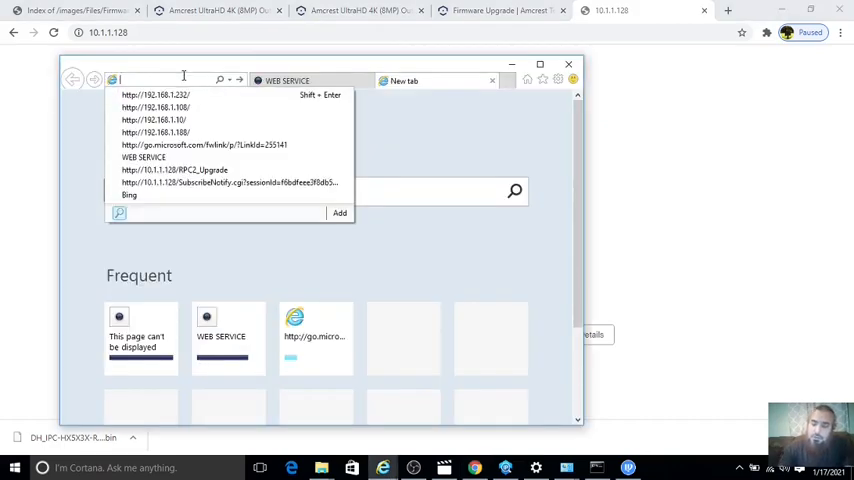
- Load 10.1.1.128 in Internet Explorer and allow the Dahua program without future warnings
type("10.1.1.")
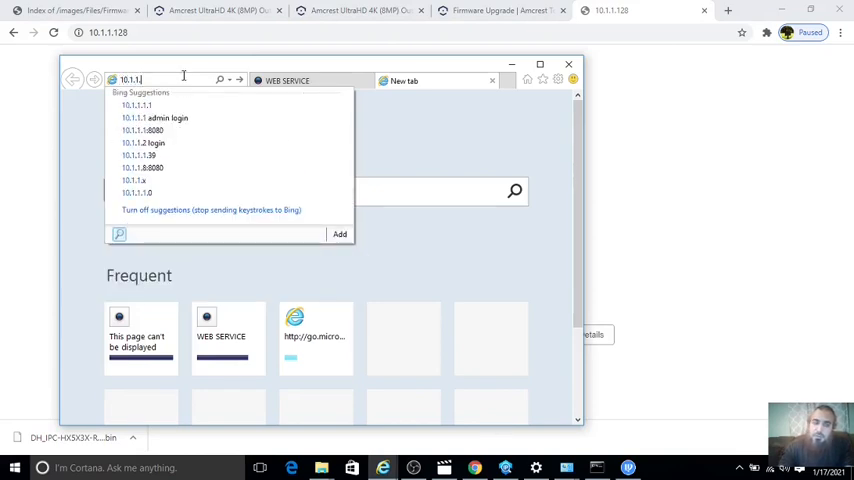
key("Return")
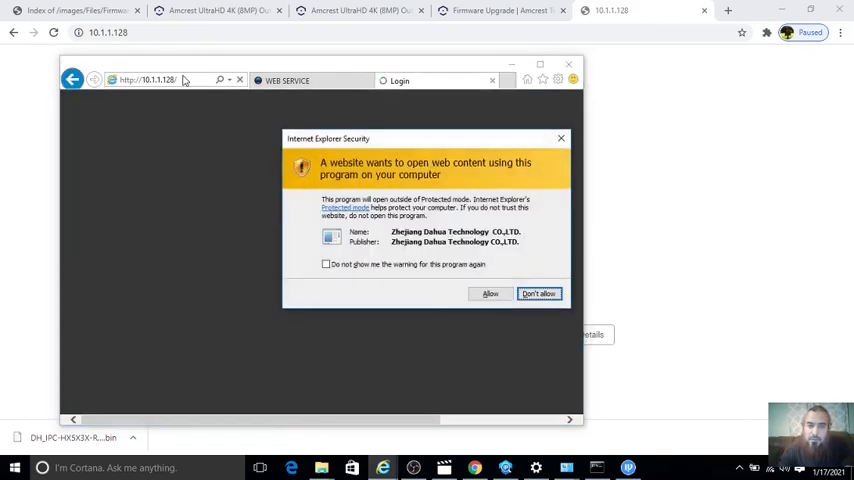
mouse_move(383, 241)
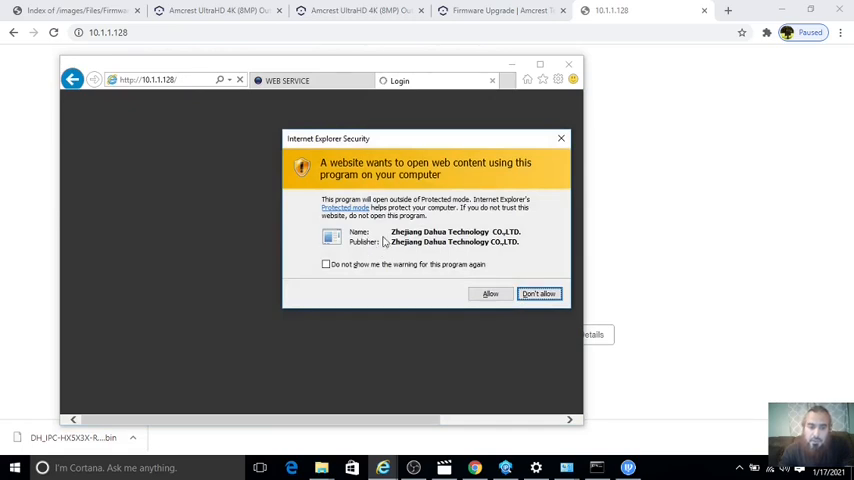
mouse_move(435, 247)
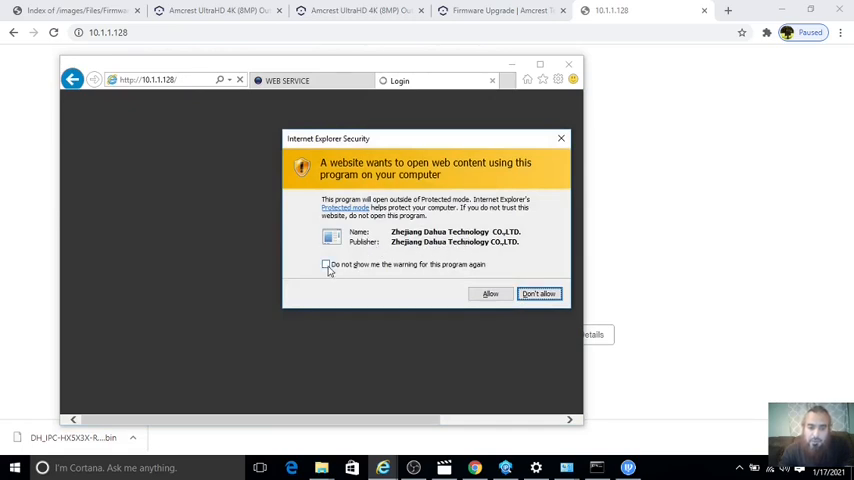
left_click(326, 264)
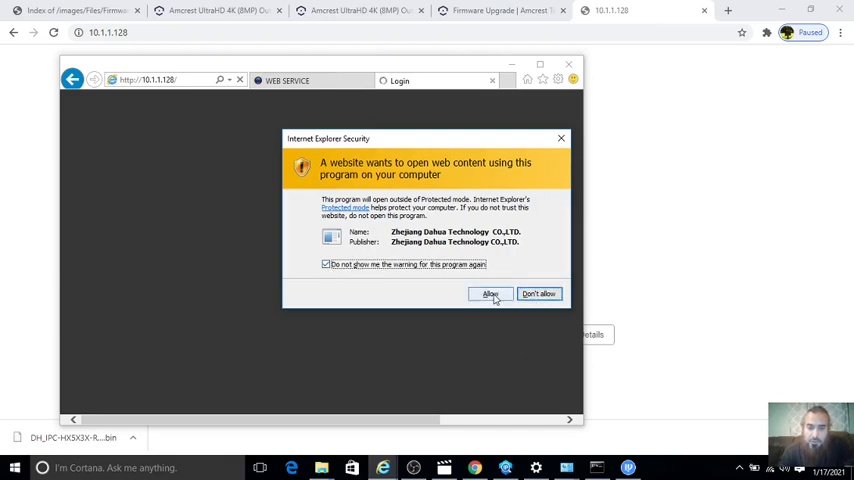
left_click(490, 293)
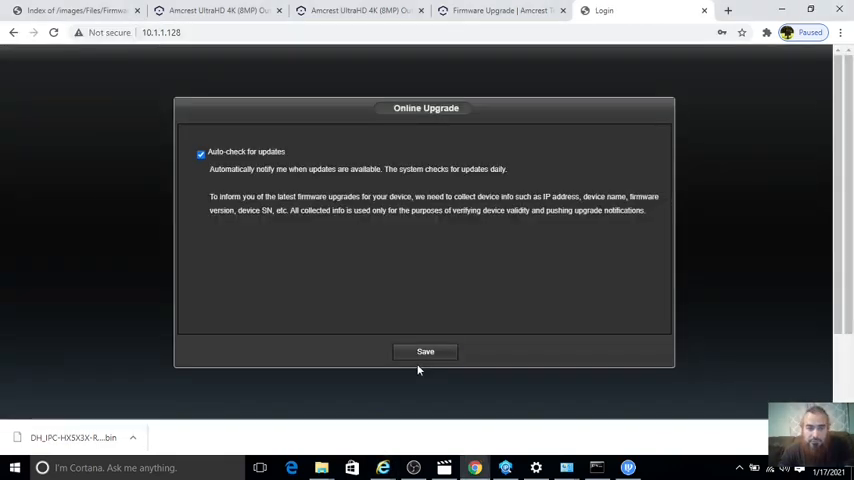
left_click(425, 351)
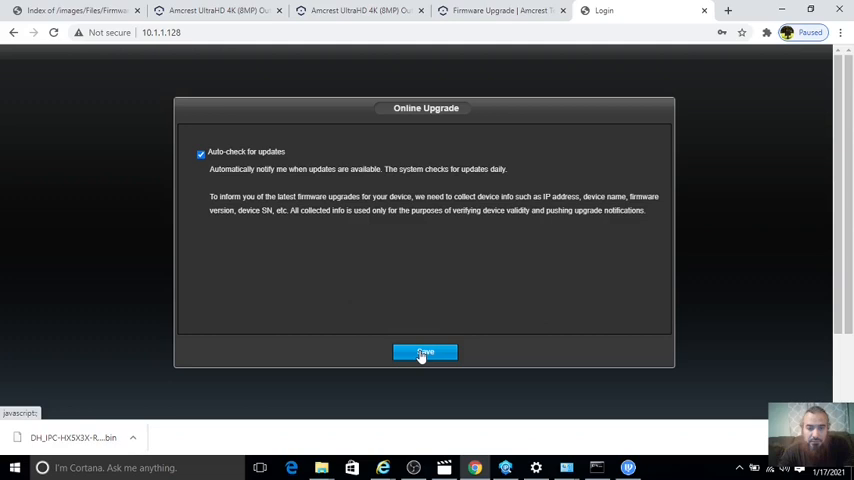
left_click(425, 352)
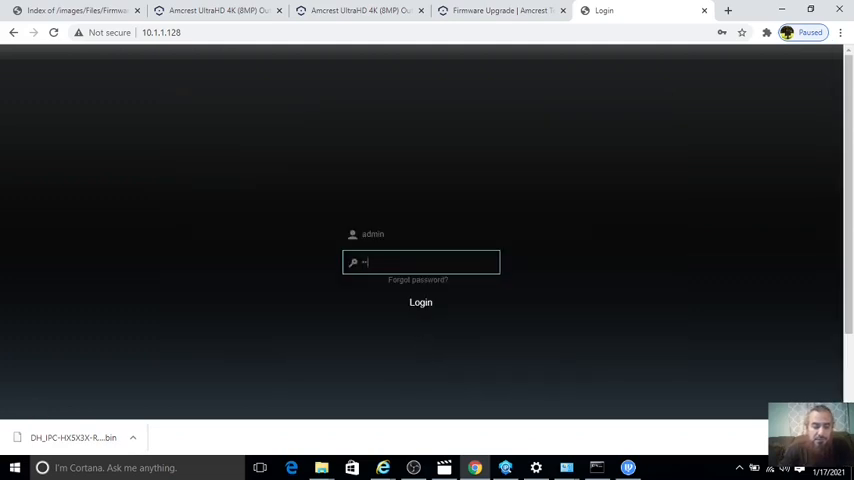
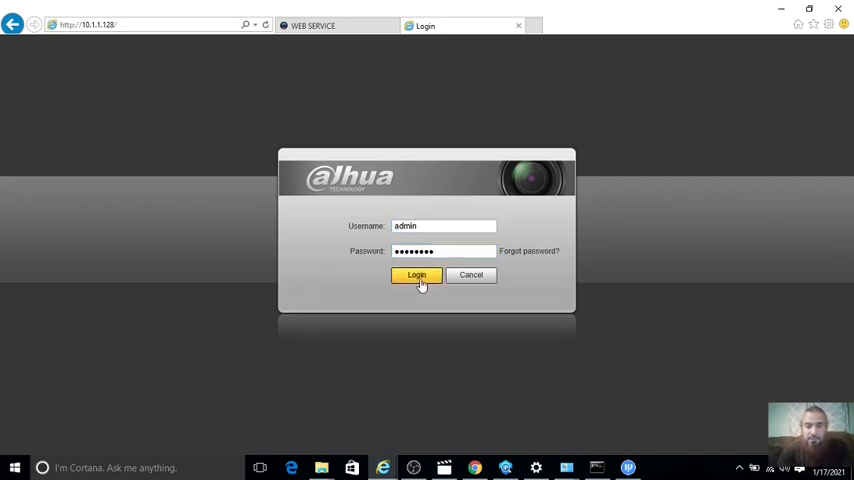
- Submit the Dahua login with user admin and its password
left_click(416, 275)
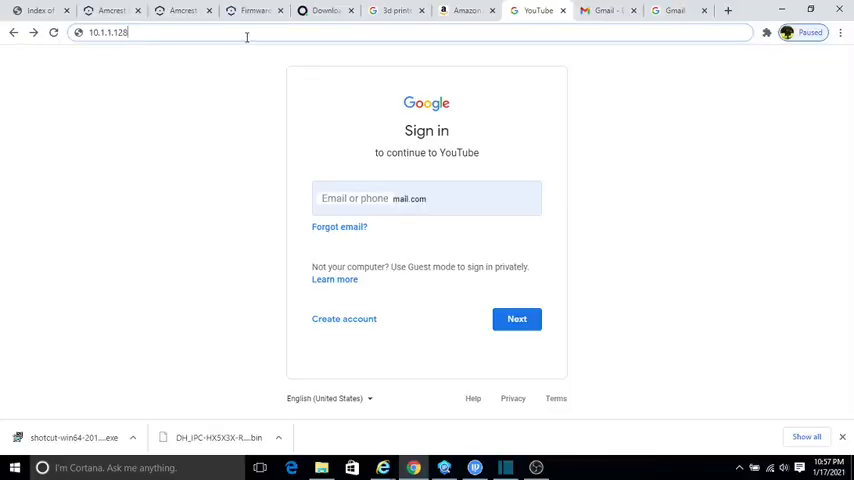
mouse_move(543, 89)
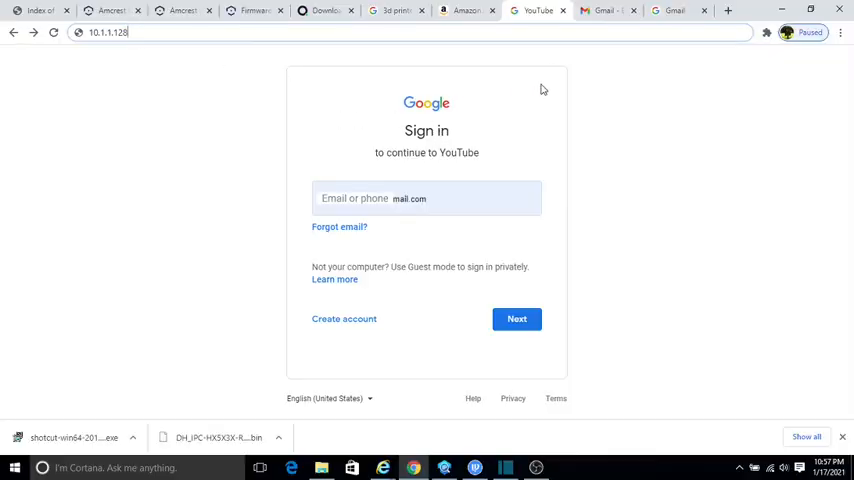
- Log back into the camera at 10.1.1.128 in Chrome and open Setting > System
key("Return")
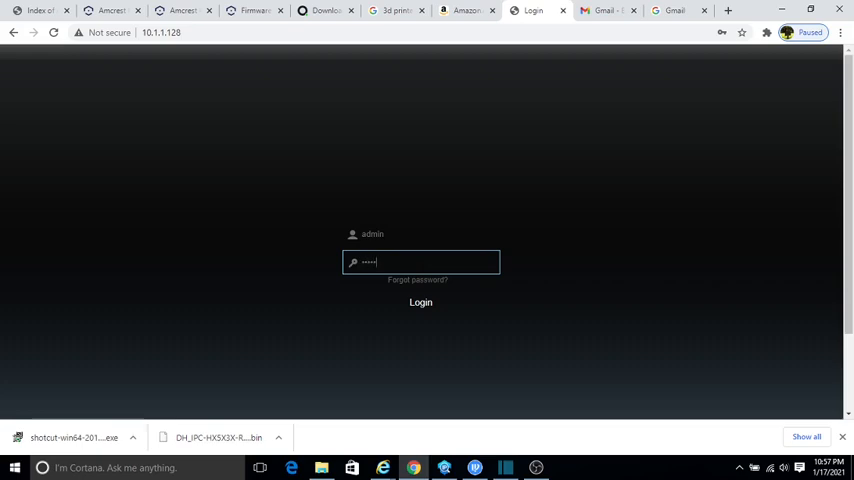
left_click(420, 302)
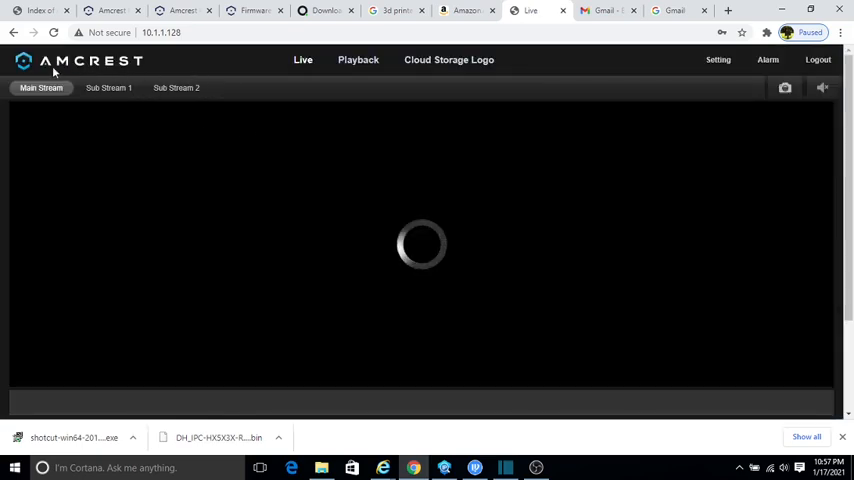
mouse_move(576, 71)
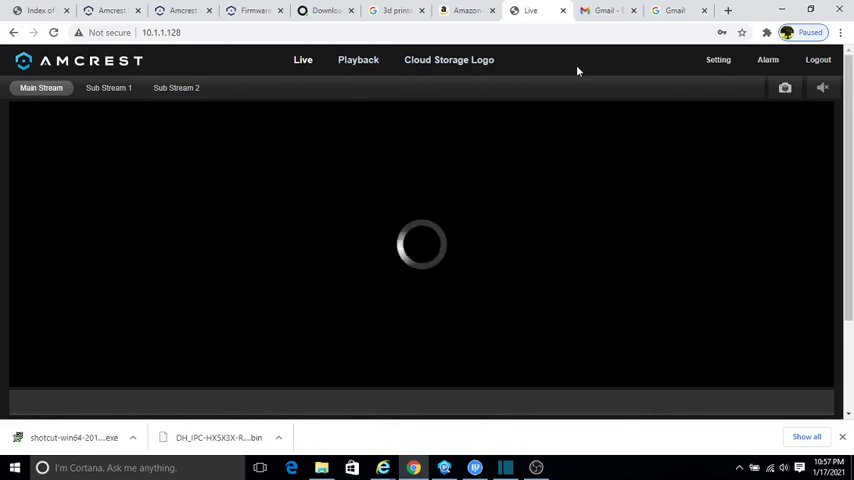
left_click(718, 59)
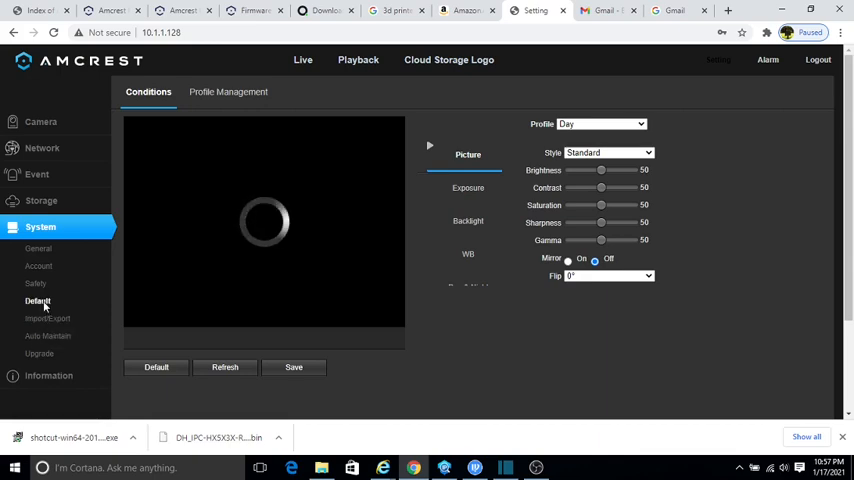
- Run System > Default's Factory Default and confirm it with the admin password
left_click(38, 300)
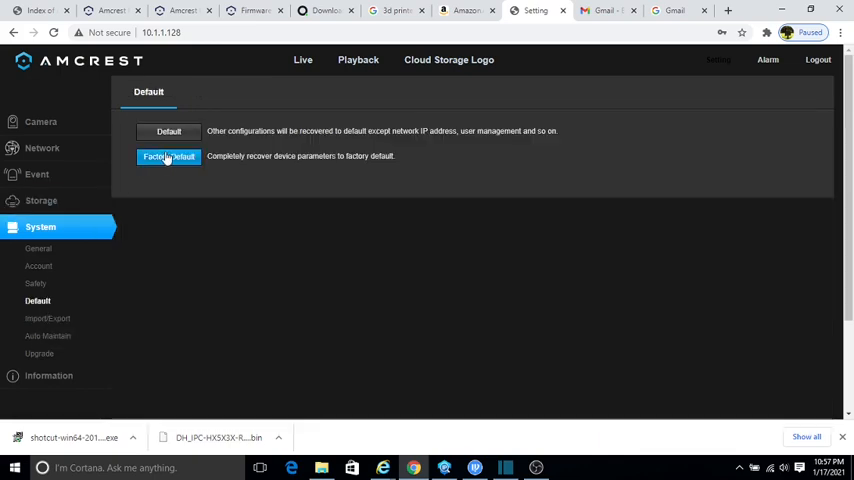
left_click(168, 156)
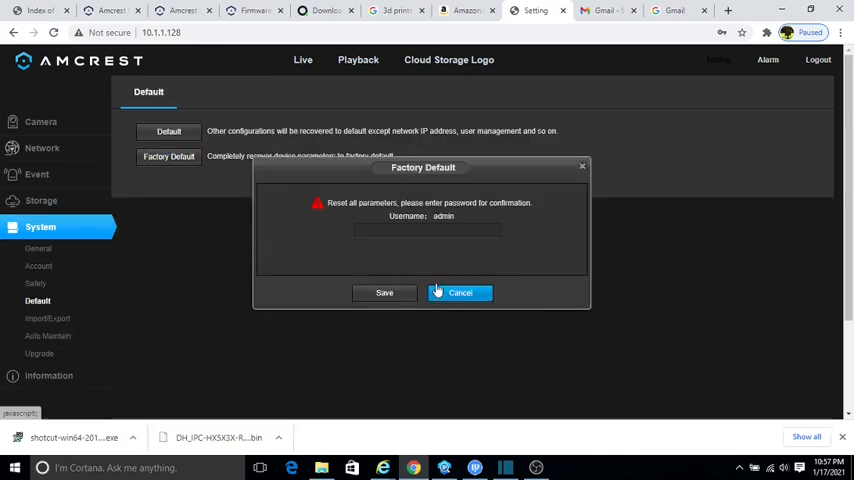
left_click(428, 230)
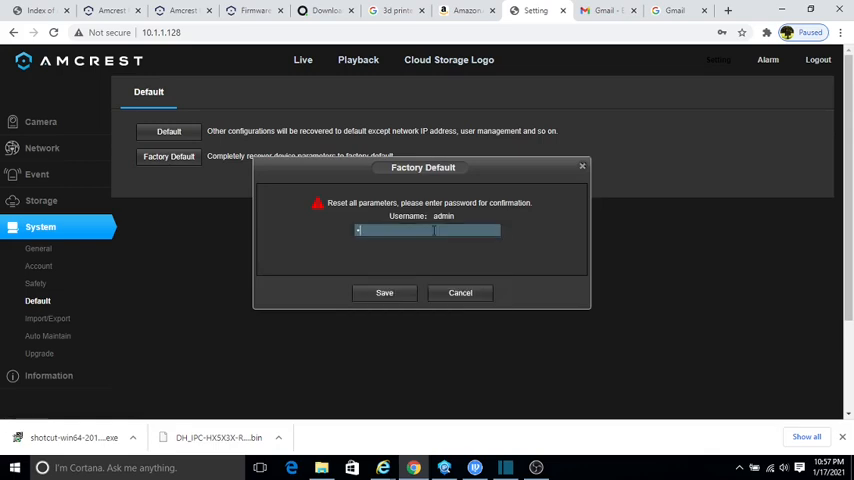
type("password")
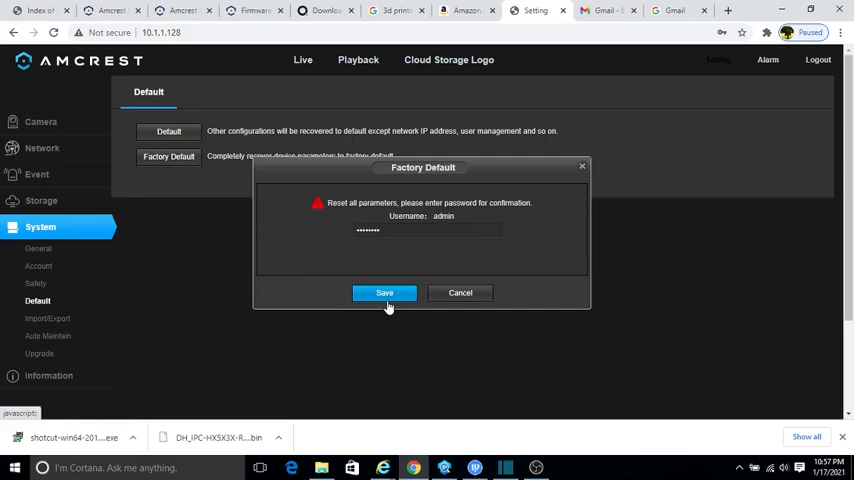
left_click(384, 292)
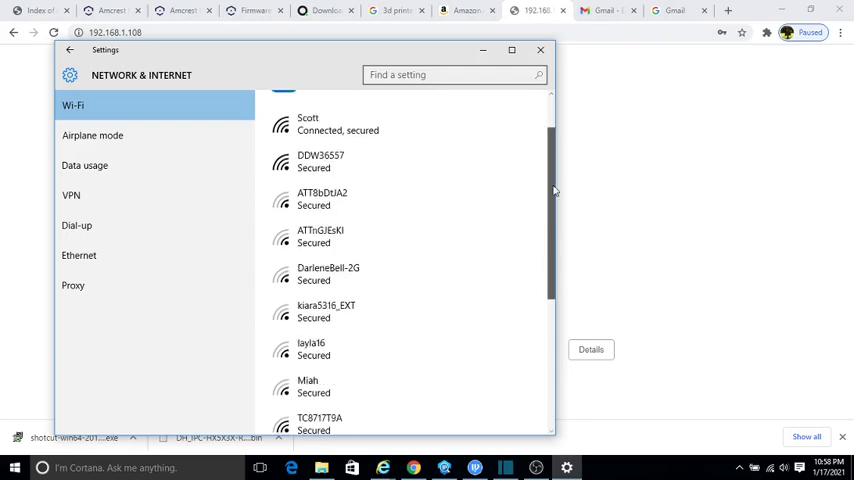
- Give the Ethernet adapter the static IPv4 address 192.168.1.15 with mask 255.255.255.0
scroll("down", 3)
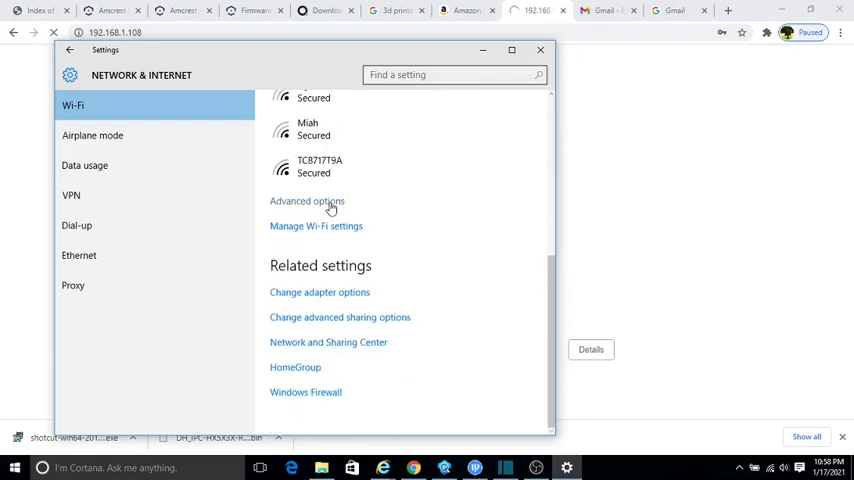
left_click(319, 292)
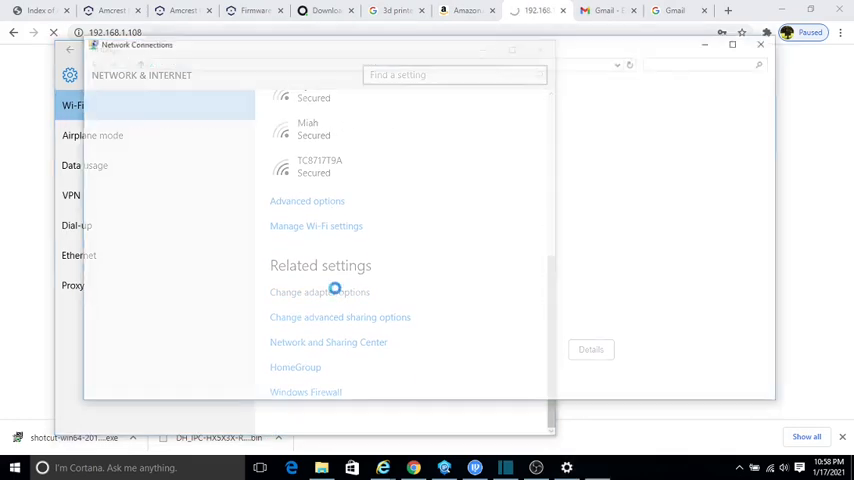
left_click(319, 291)
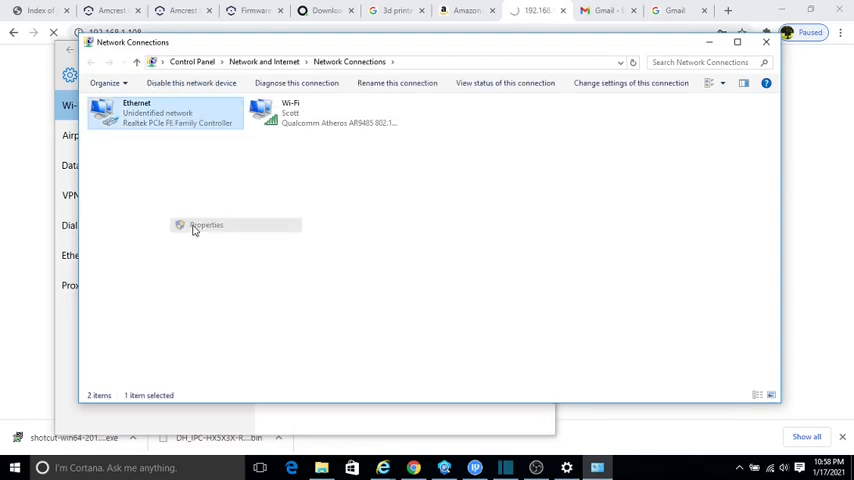
left_click(206, 226)
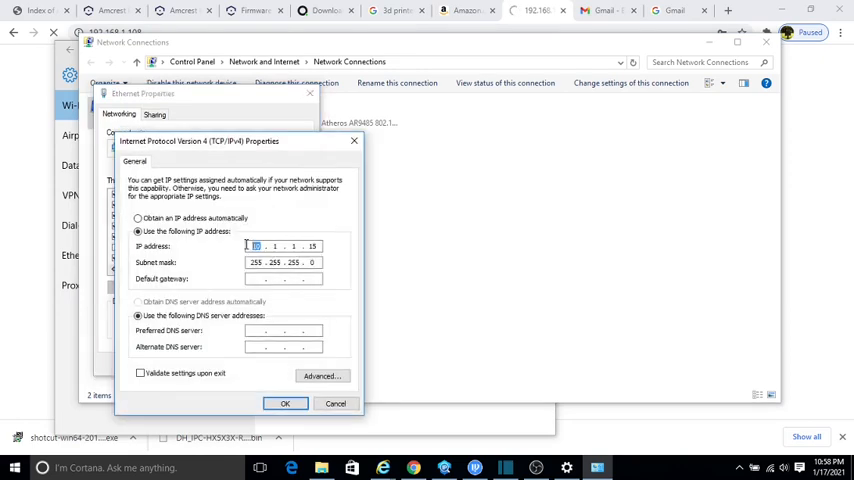
type("192")
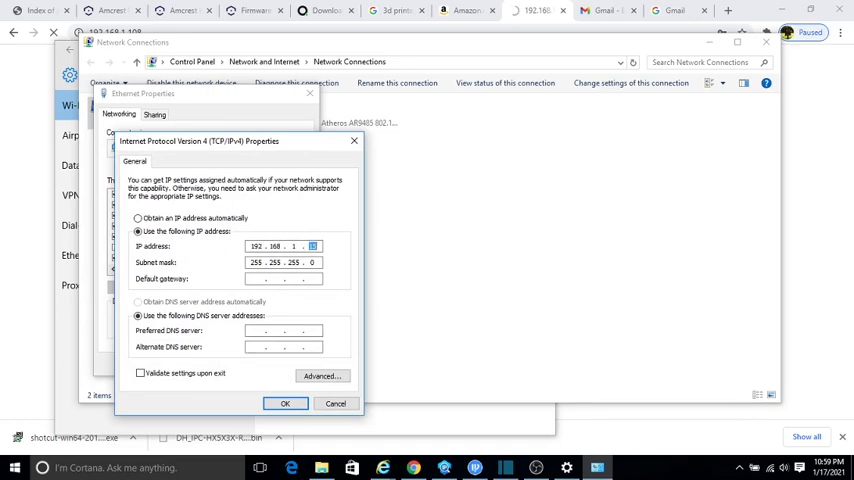
type("200")
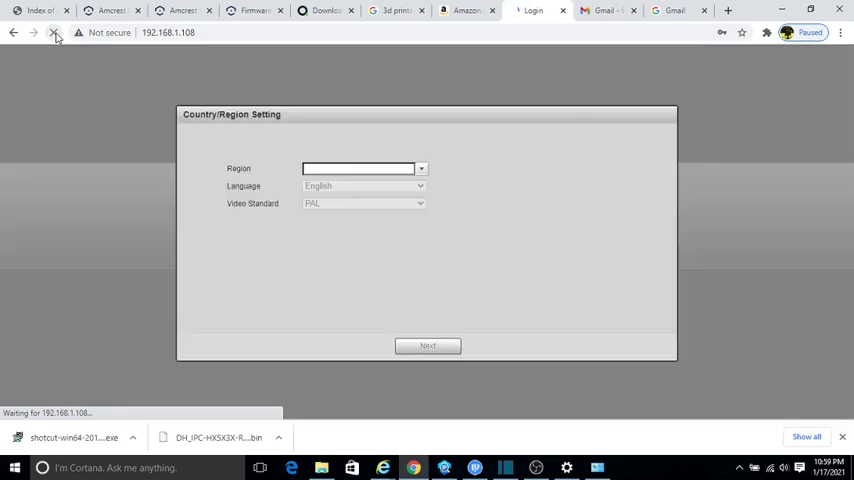
- Choose Australia as the region and accept the licence terms
left_click(419, 168)
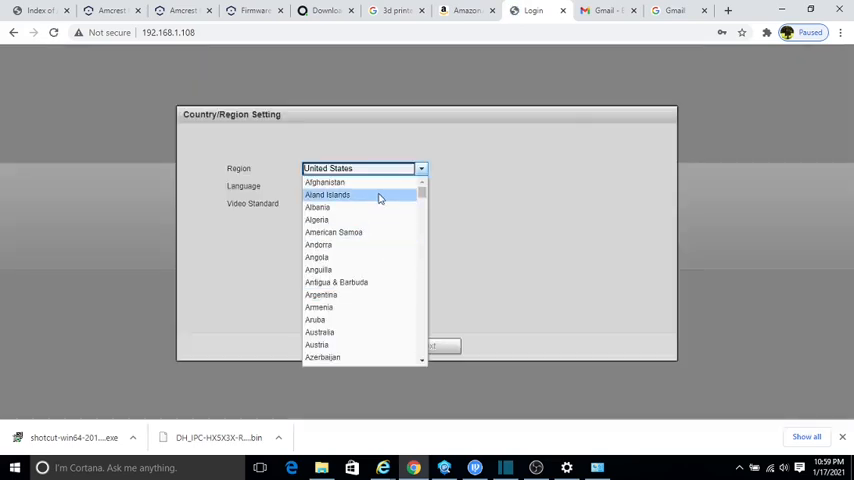
mouse_move(349, 307)
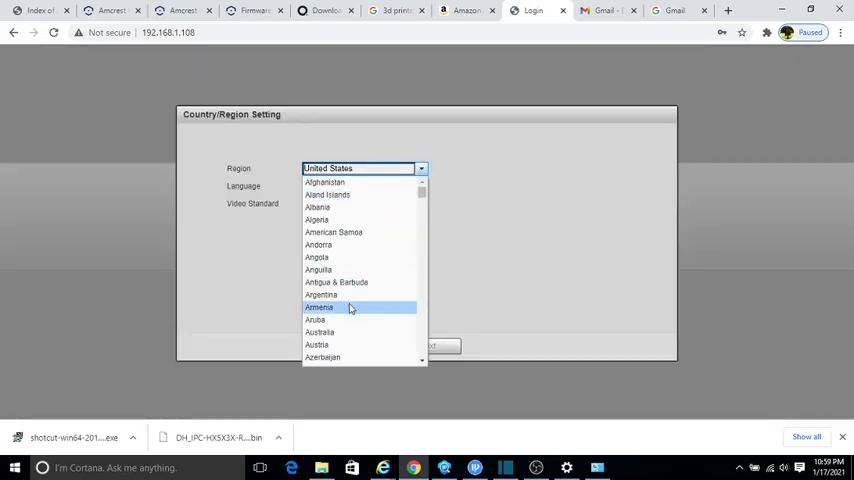
left_click(319, 332)
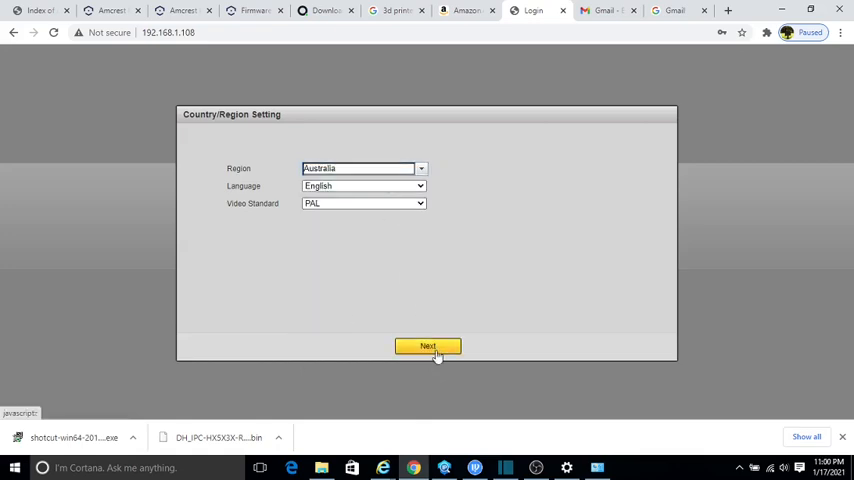
left_click(428, 345)
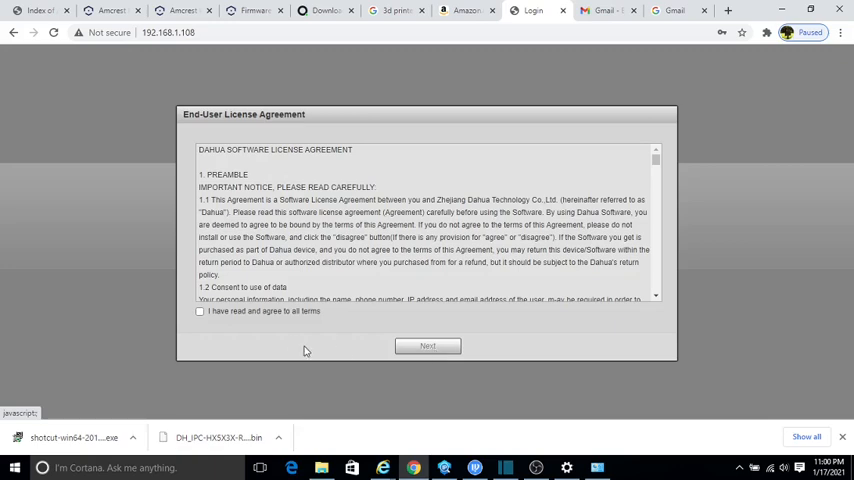
left_click(200, 311)
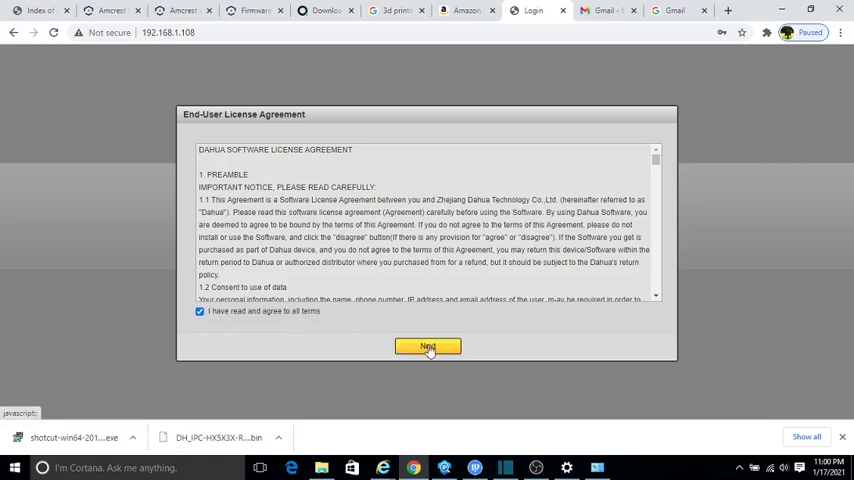
- Sync the camera clock with the PC and set the MM-DD-YYYY date format
left_click(428, 346)
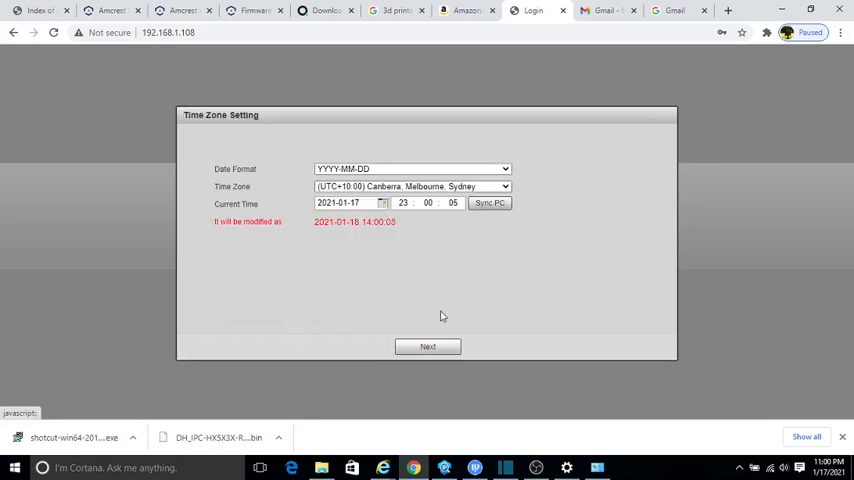
left_click(490, 203)
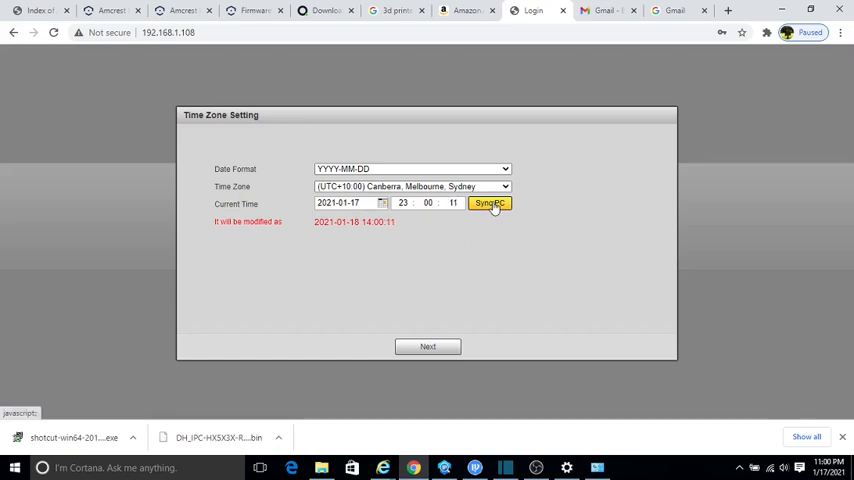
left_click(410, 168)
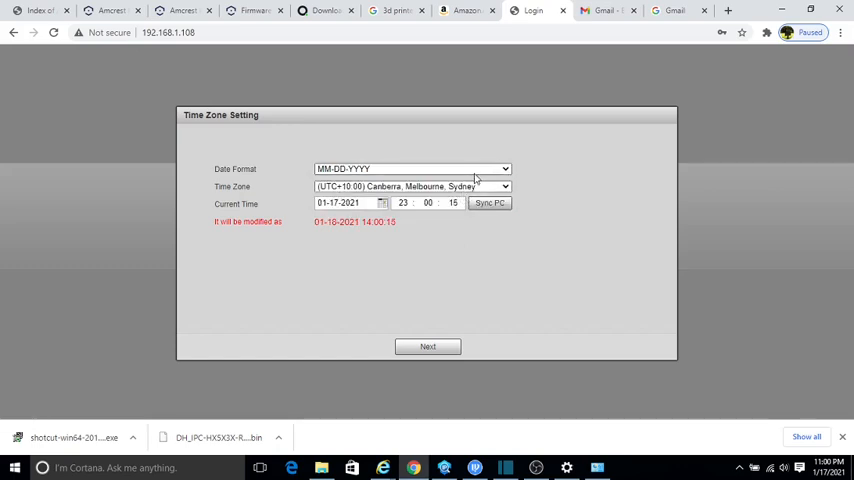
left_click(411, 168)
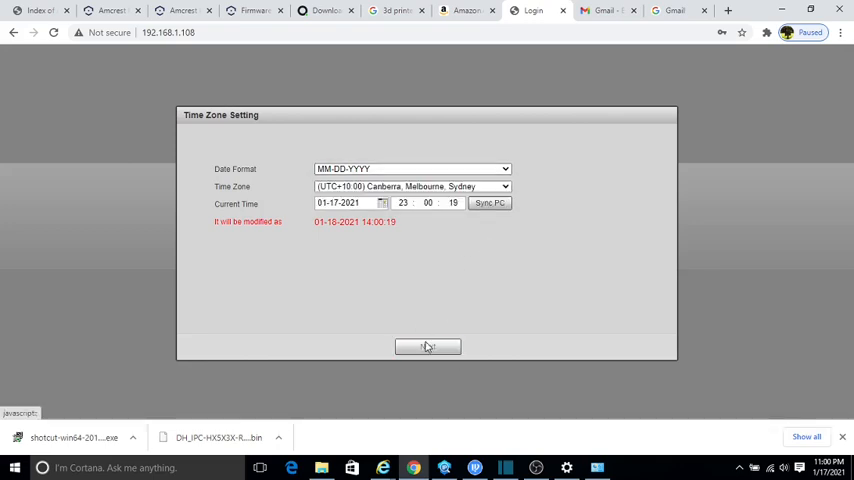
left_click(428, 347)
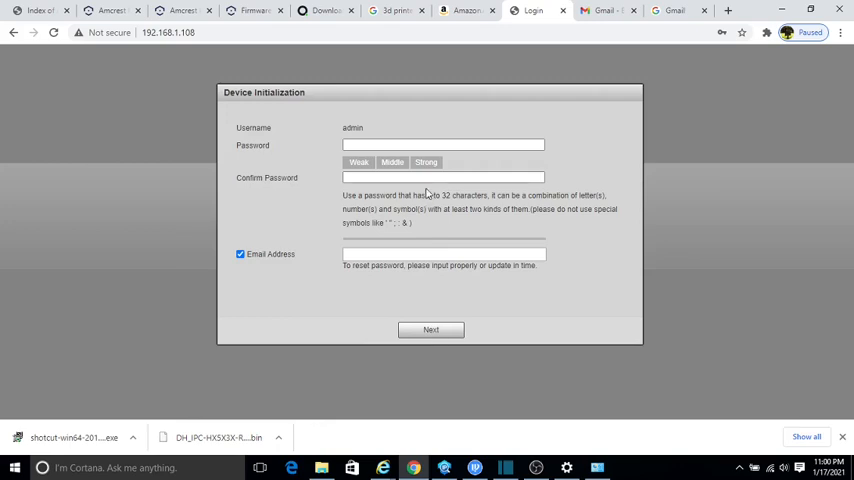
- Set and confirm the new admin password, skip the reset email, and keep P2P enabled
left_click(443, 145)
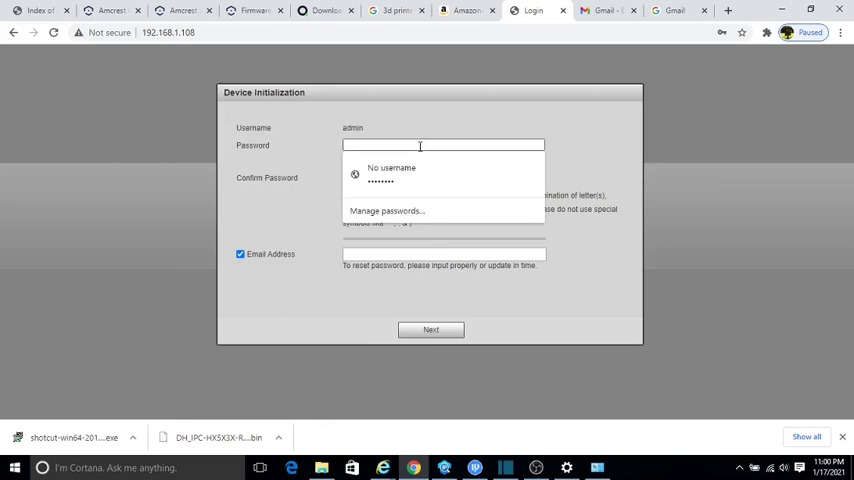
type("••••••")
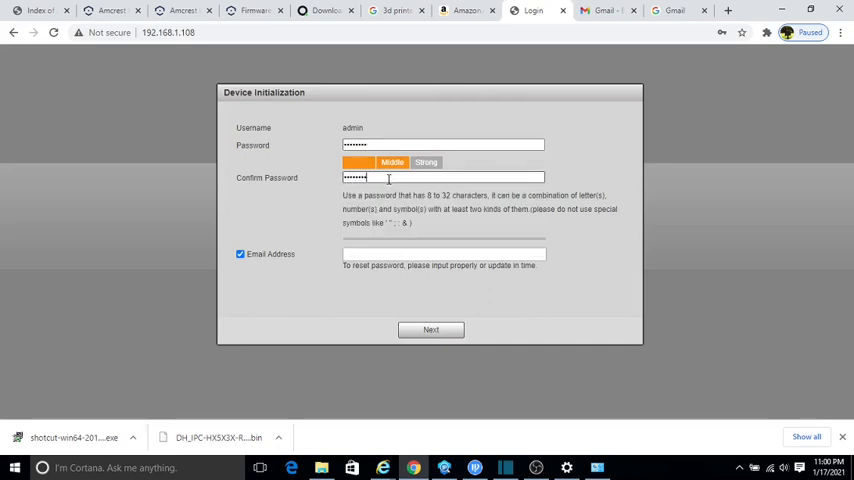
left_click(240, 254)
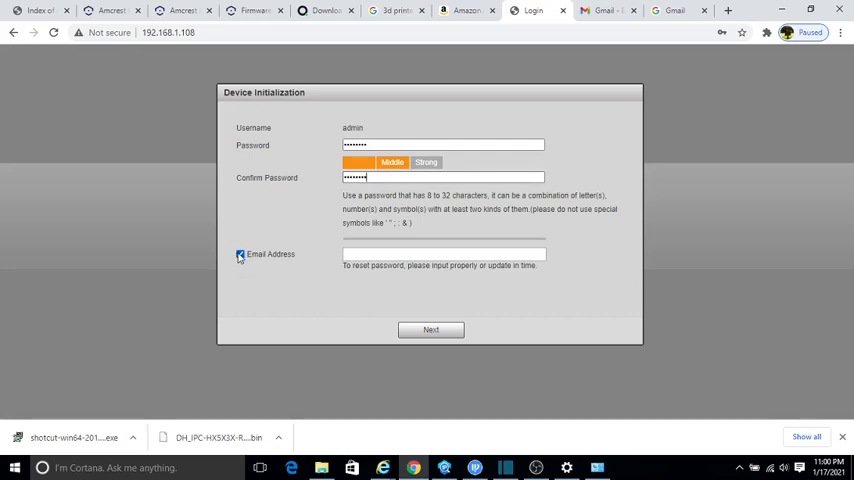
left_click(431, 330)
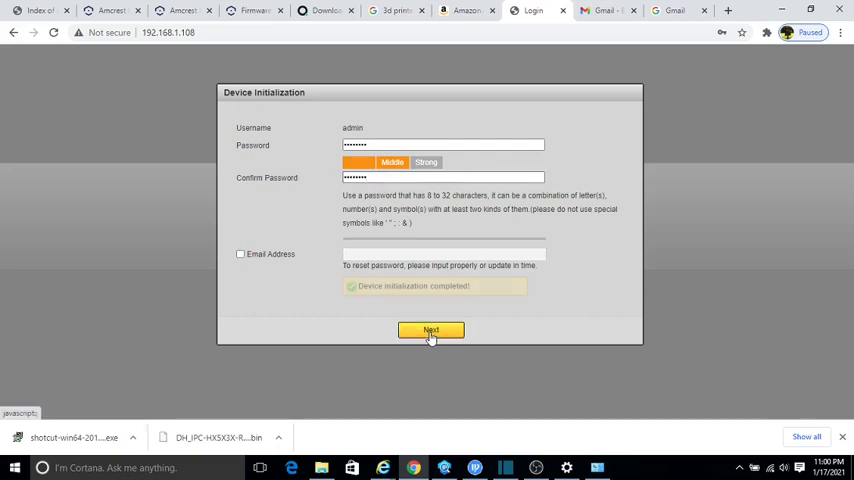
left_click(431, 330)
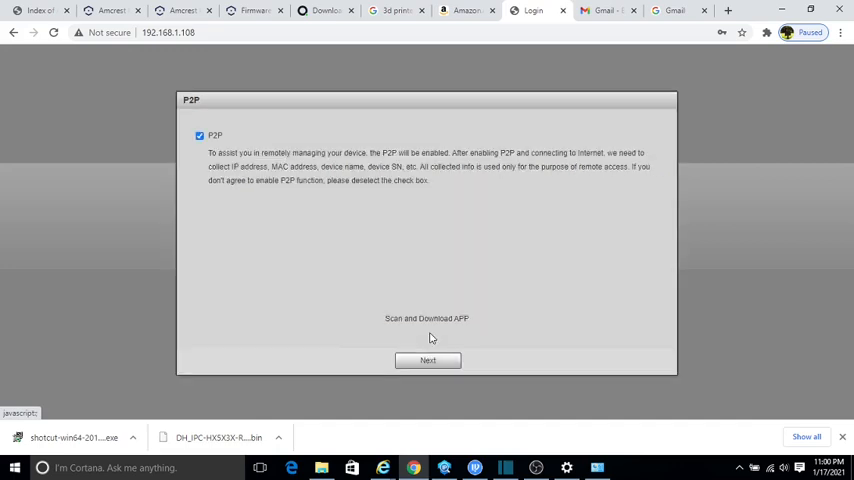
left_click(428, 360)
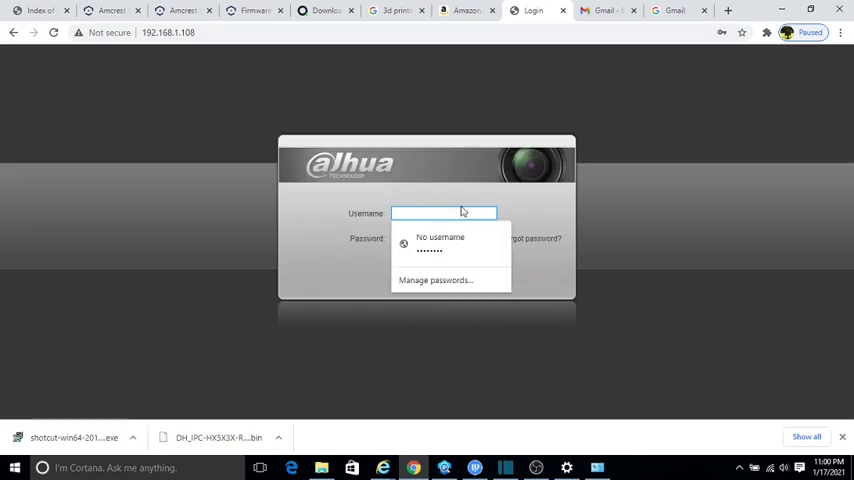
- Log in to the camera as user 'admin' with the saved password
type("admin")
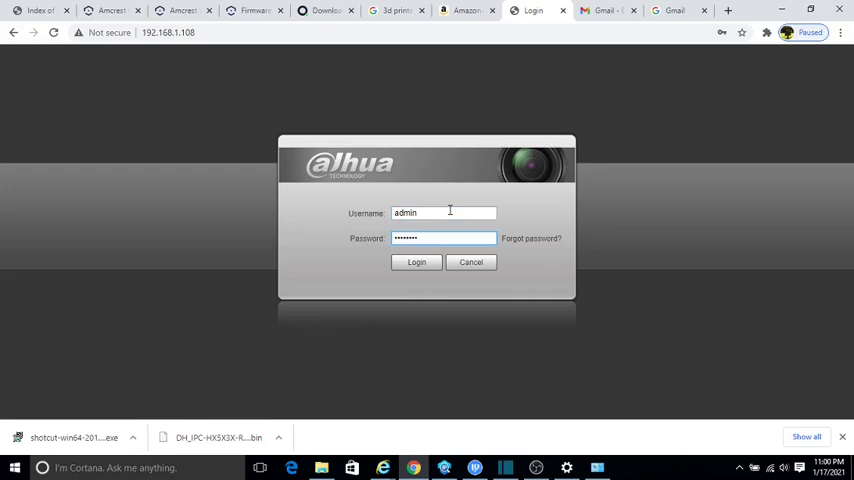
left_click(416, 262)
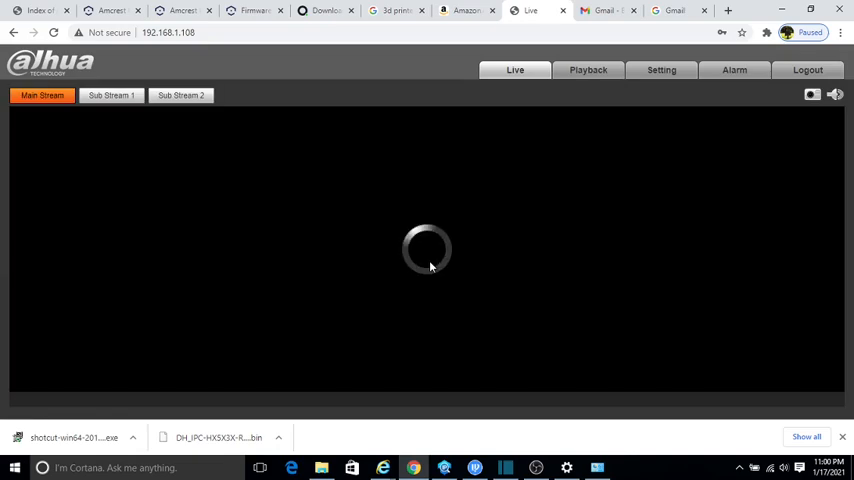